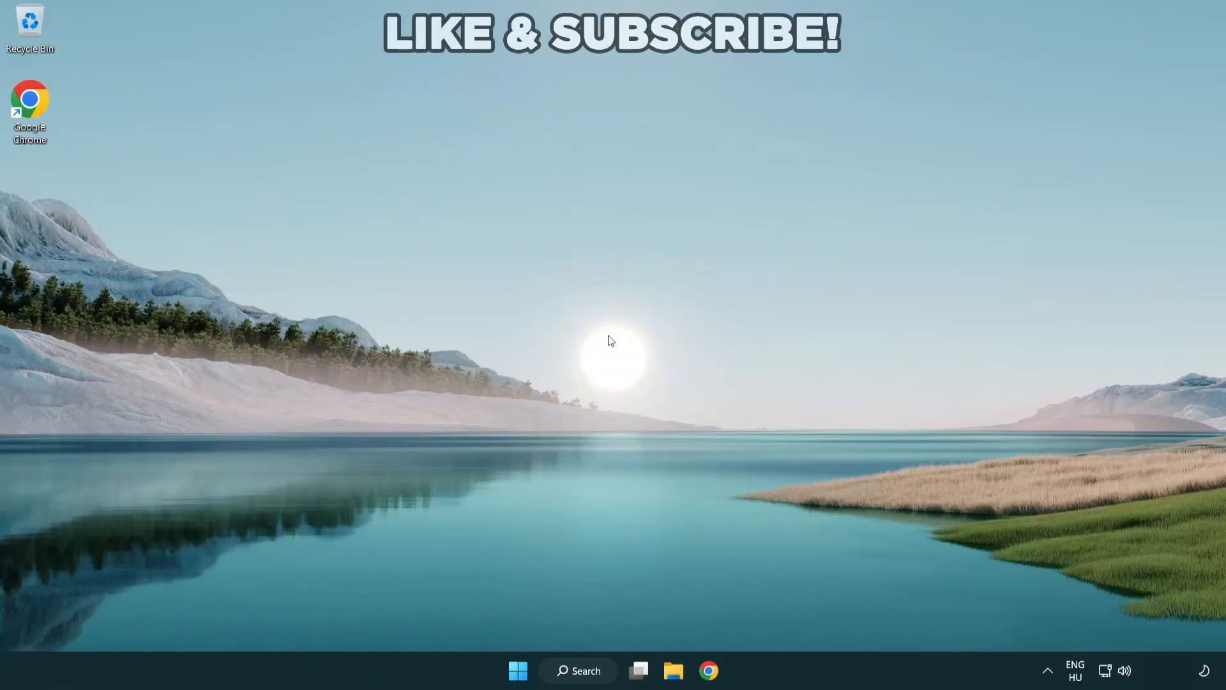
{"action": "mouse_move", "coordinate": [682, 394]}
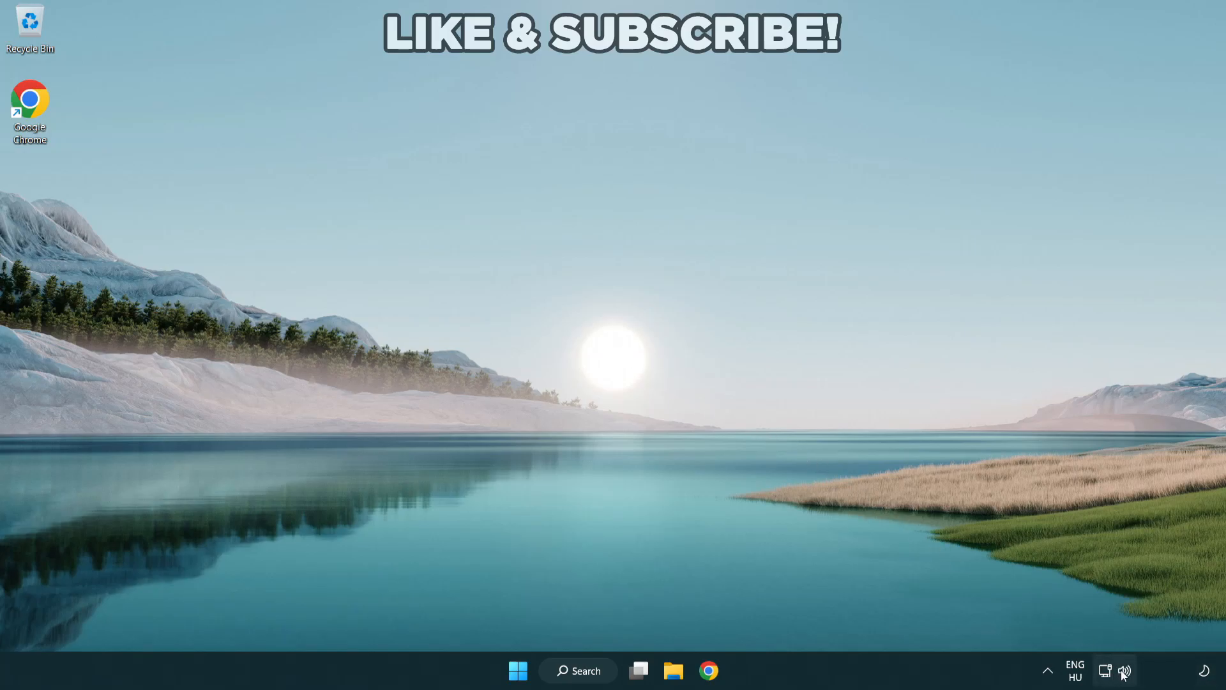
Check the quick settings volume slider and available audio devices, then show the speaker menu
{"action": "left_click", "coordinate": [1124, 670]}
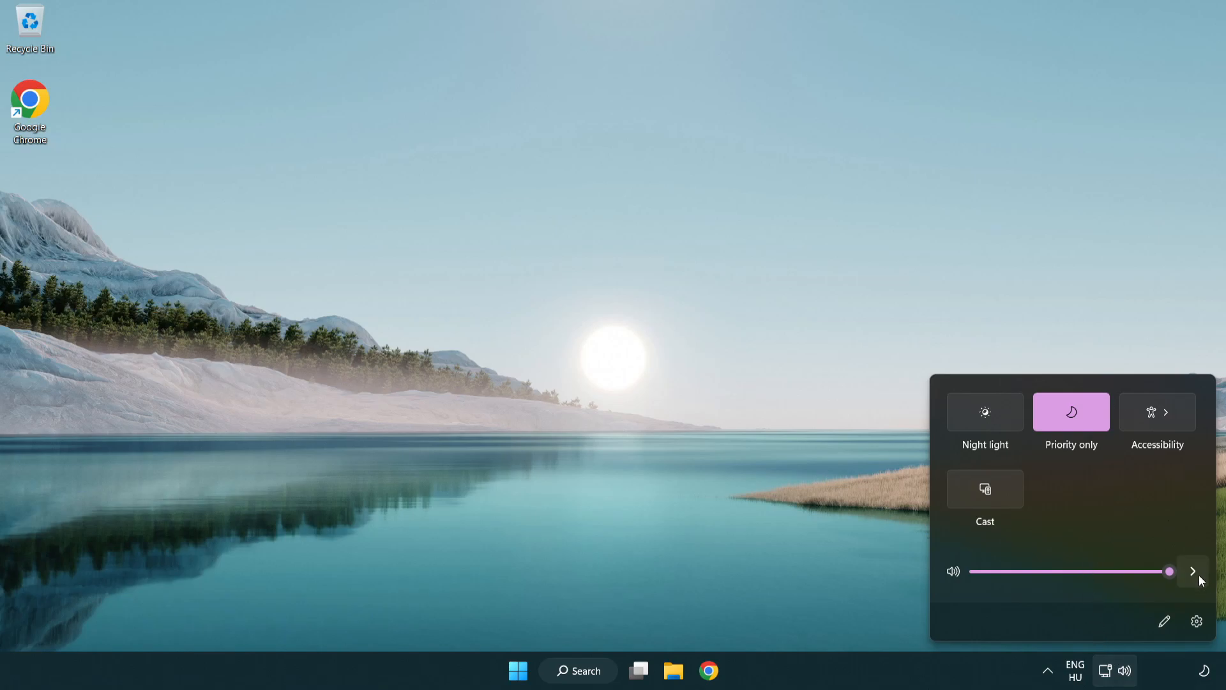
{"action": "mouse_move", "coordinate": [1191, 572]}
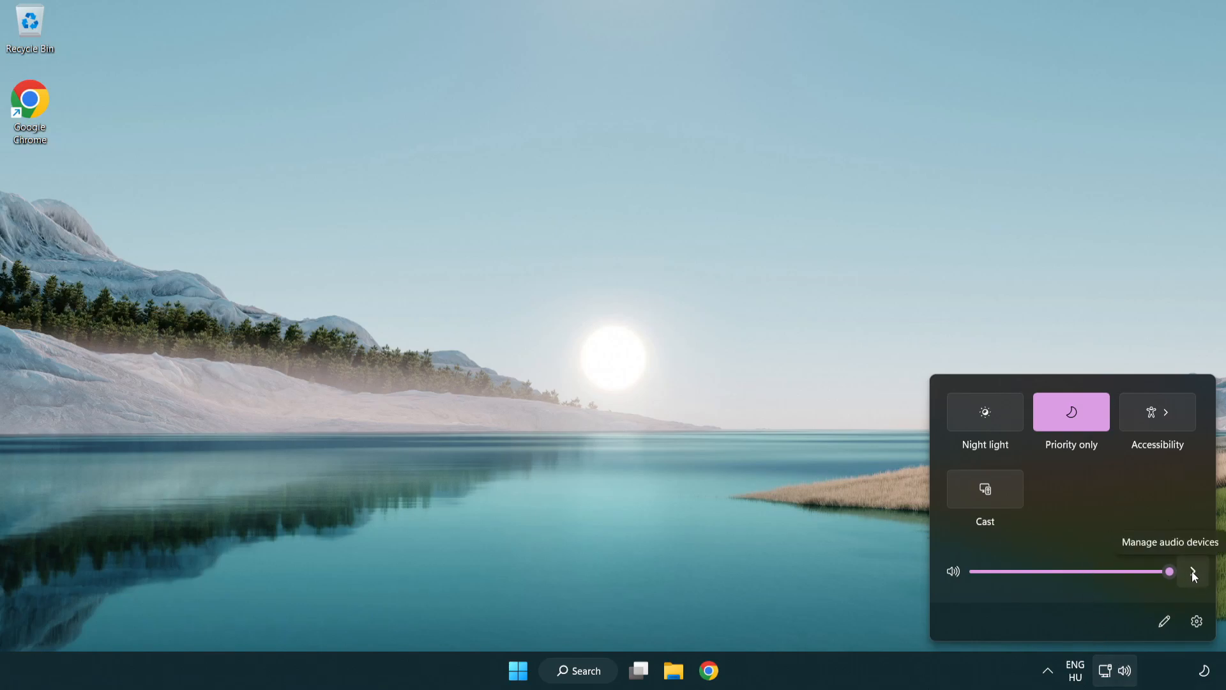
{"action": "left_click", "coordinate": [1192, 571]}
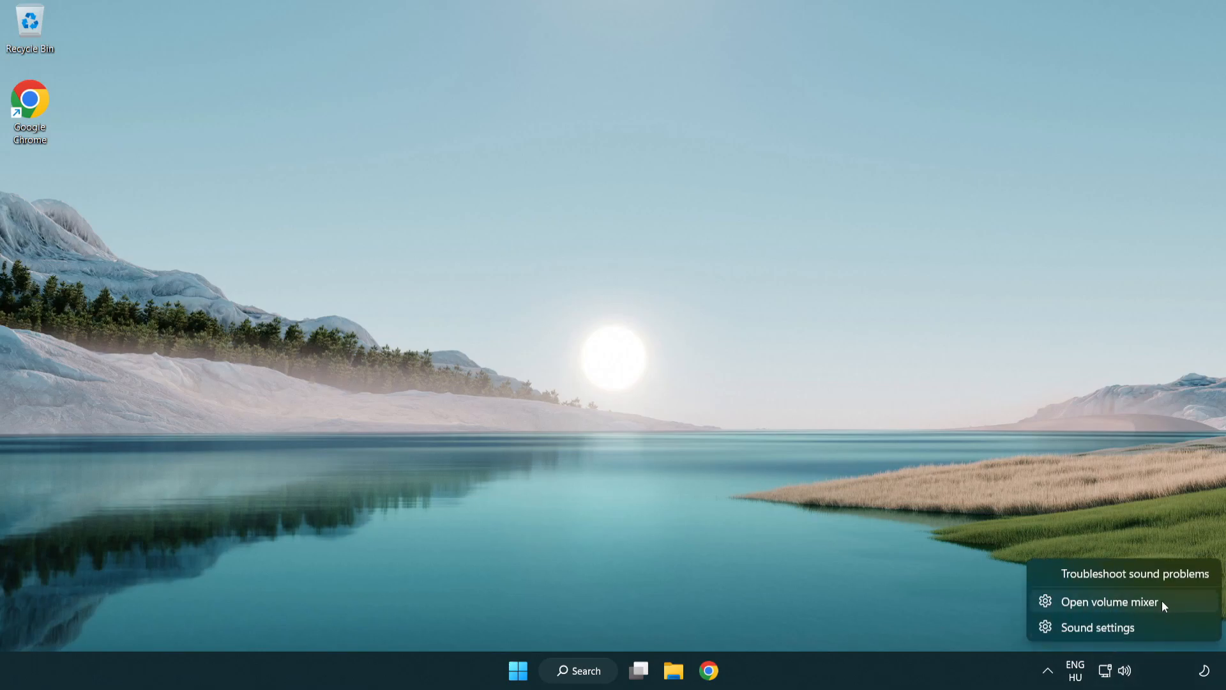
Reset sound devices and app volumes to defaults in the volume mixer, then close Settings
{"action": "left_click", "coordinate": [1108, 602]}
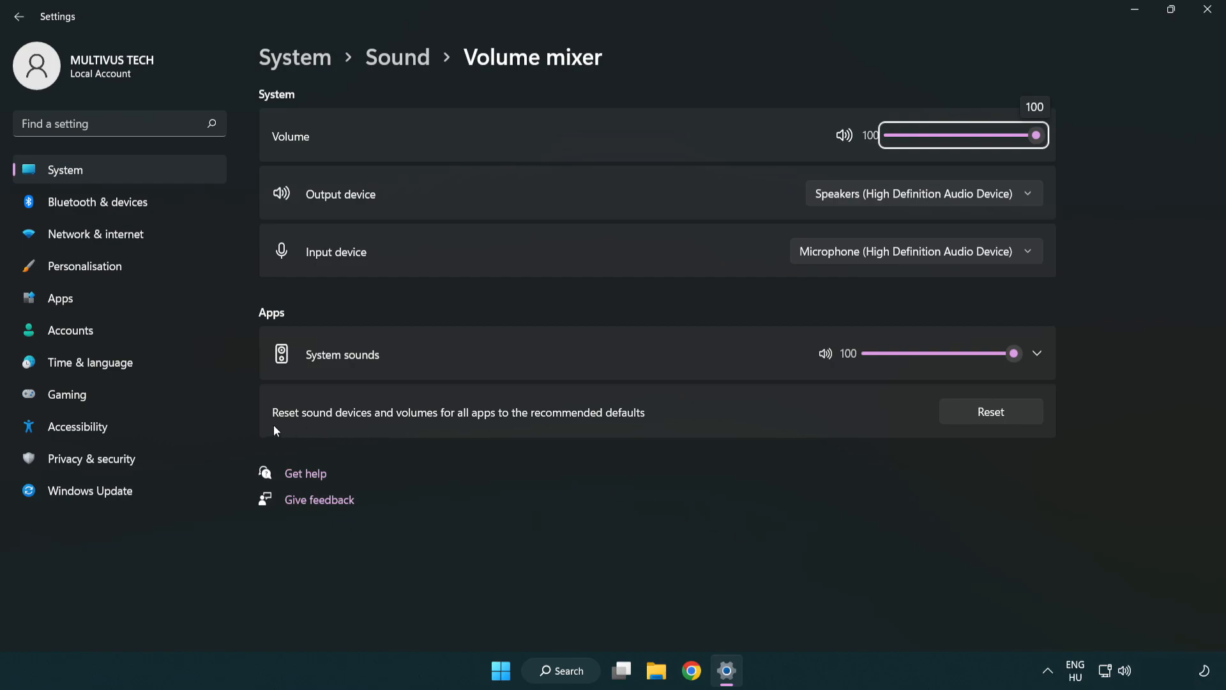
{"action": "mouse_move", "coordinate": [598, 424]}
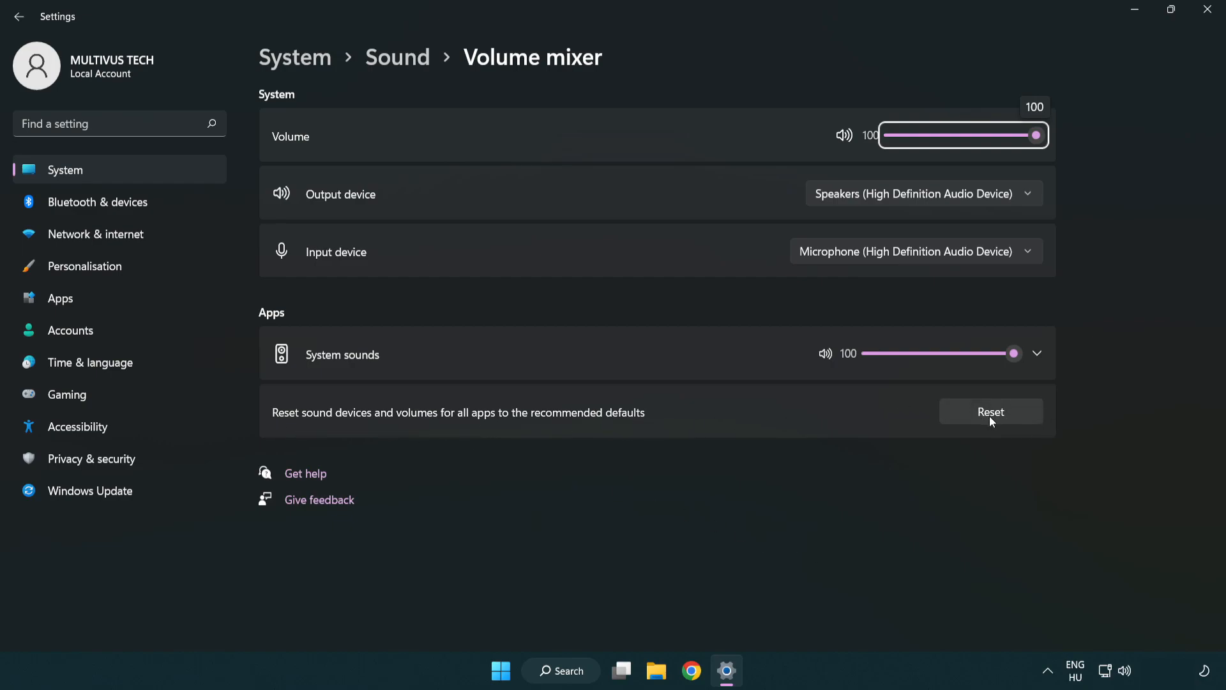
{"action": "left_click", "coordinate": [989, 411]}
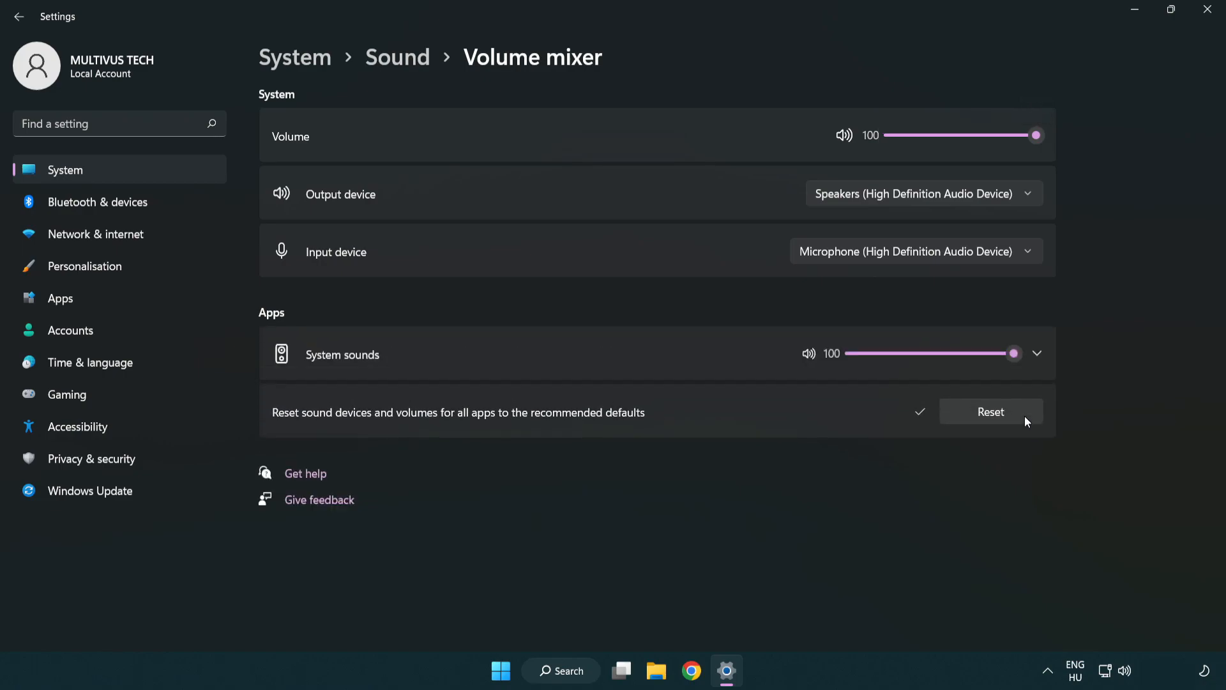
{"action": "mouse_move", "coordinate": [931, 438]}
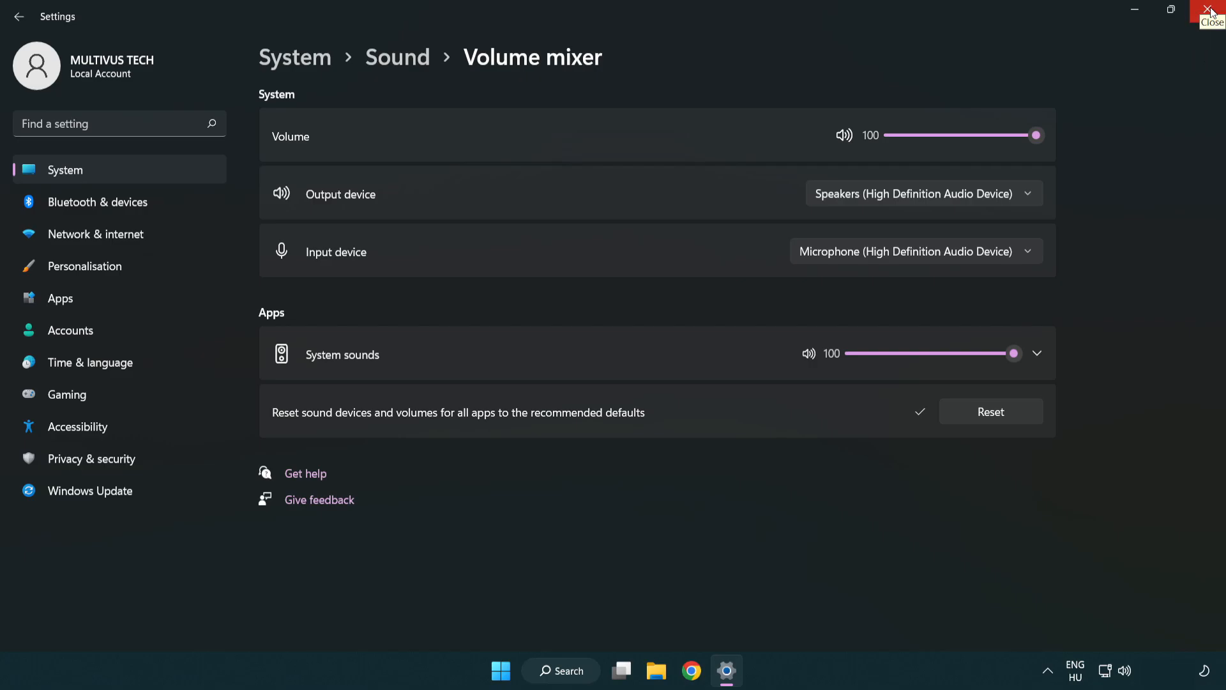
{"action": "left_click", "coordinate": [1211, 11]}
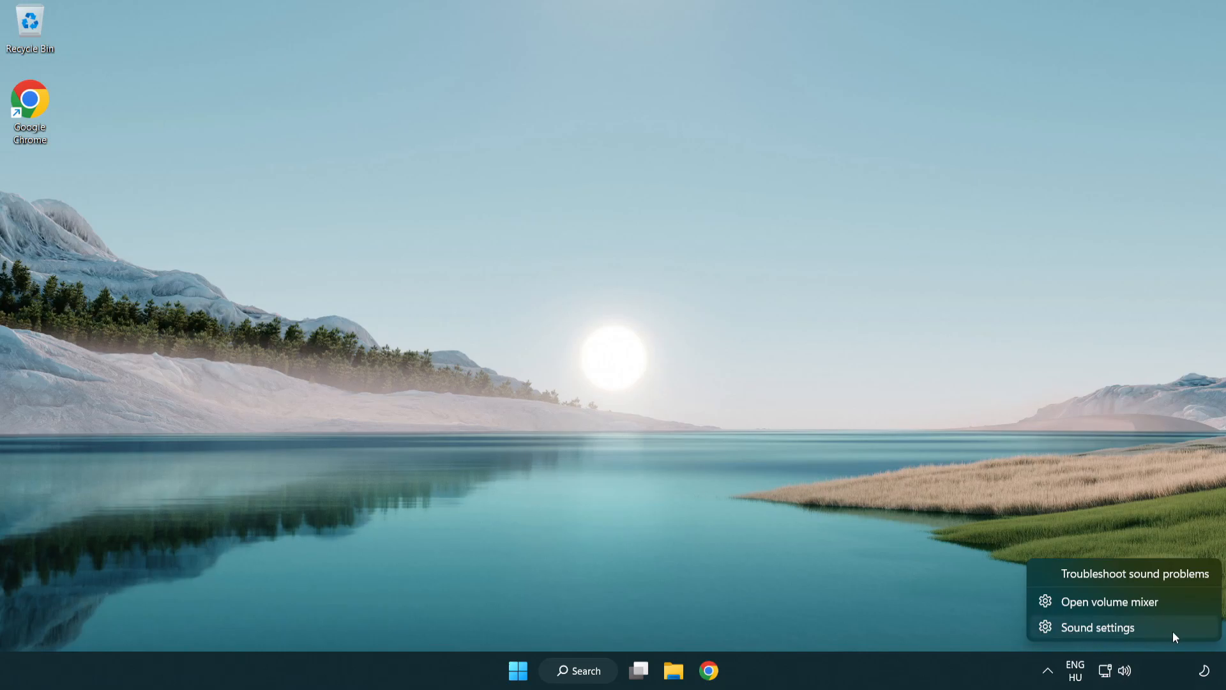
Open Sound settings and scroll down to More sound settings for the classic Sound dialog
{"action": "left_click", "coordinate": [1095, 627]}
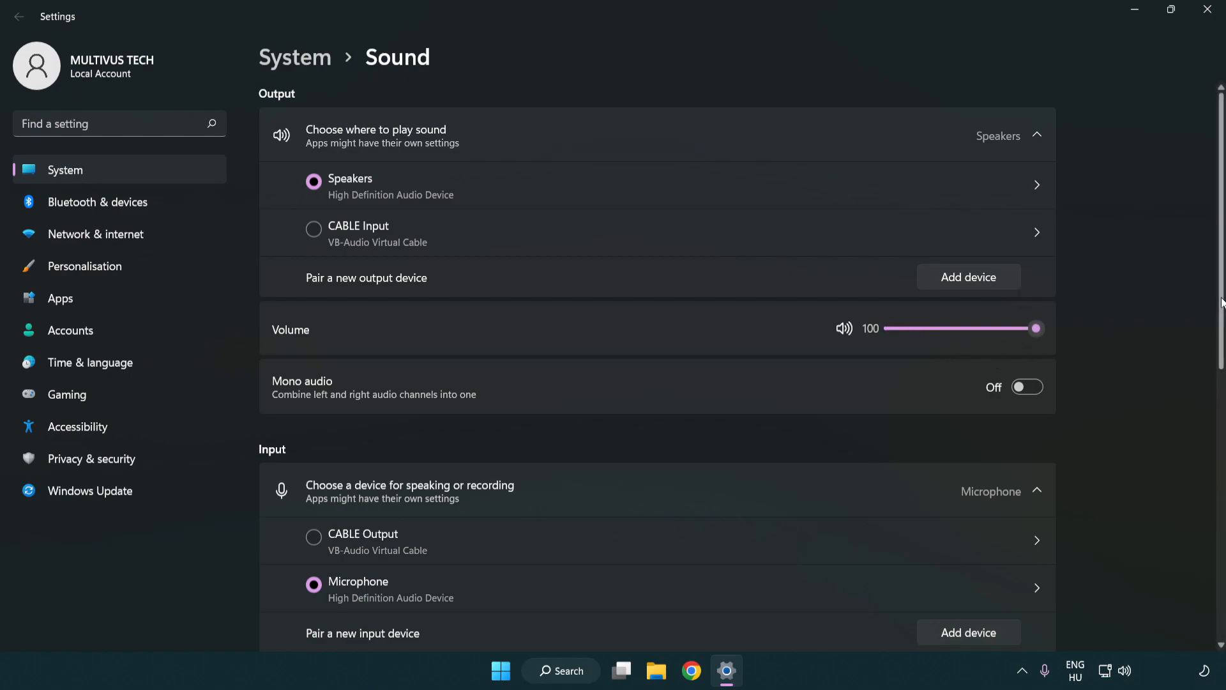
{"action": "scroll", "scroll_direction": "down", "scroll_amount": 3}
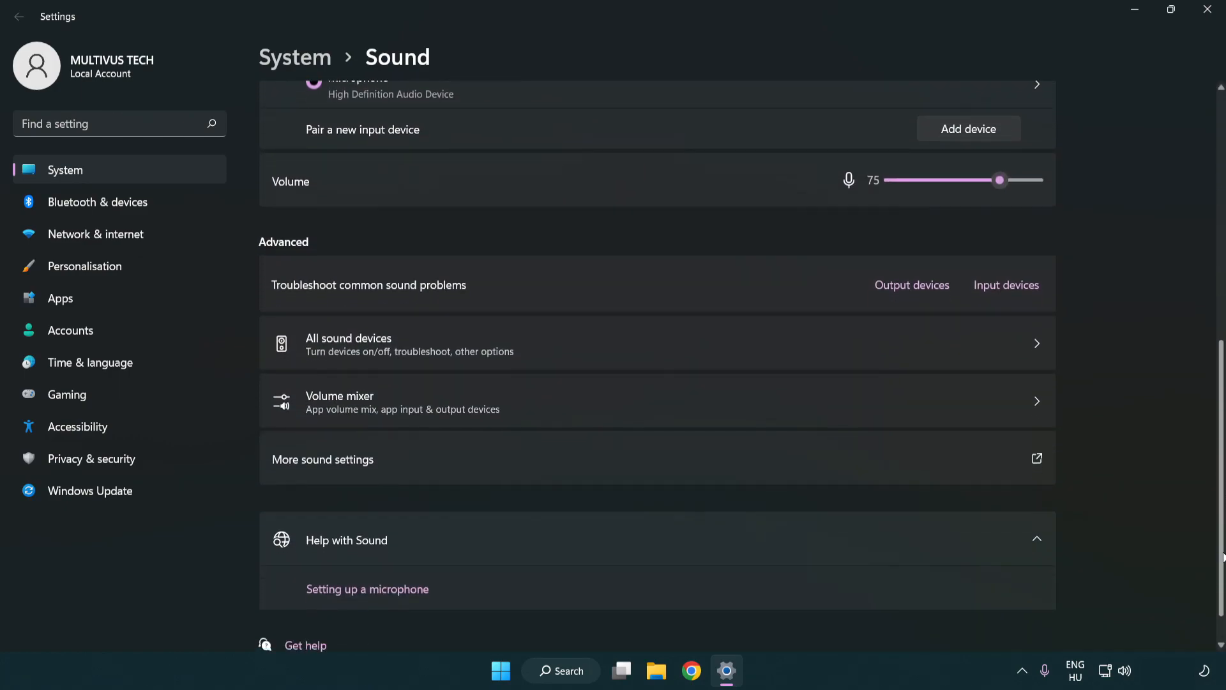
{"action": "scroll", "scroll_direction": "down", "scroll_amount": 3}
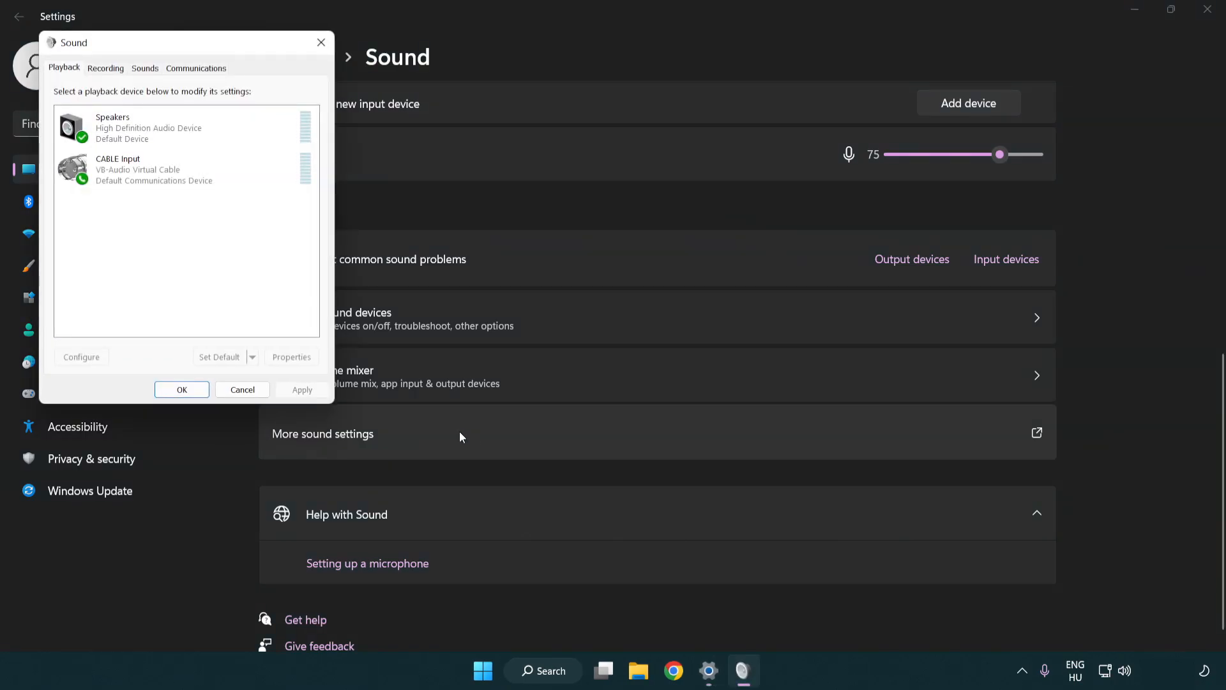
Centre the Sound dialog and disable the CABLE Input playback device
{"action": "left_click_drag", "start_coordinate": [186, 43], "coordinate": [602, 154]}
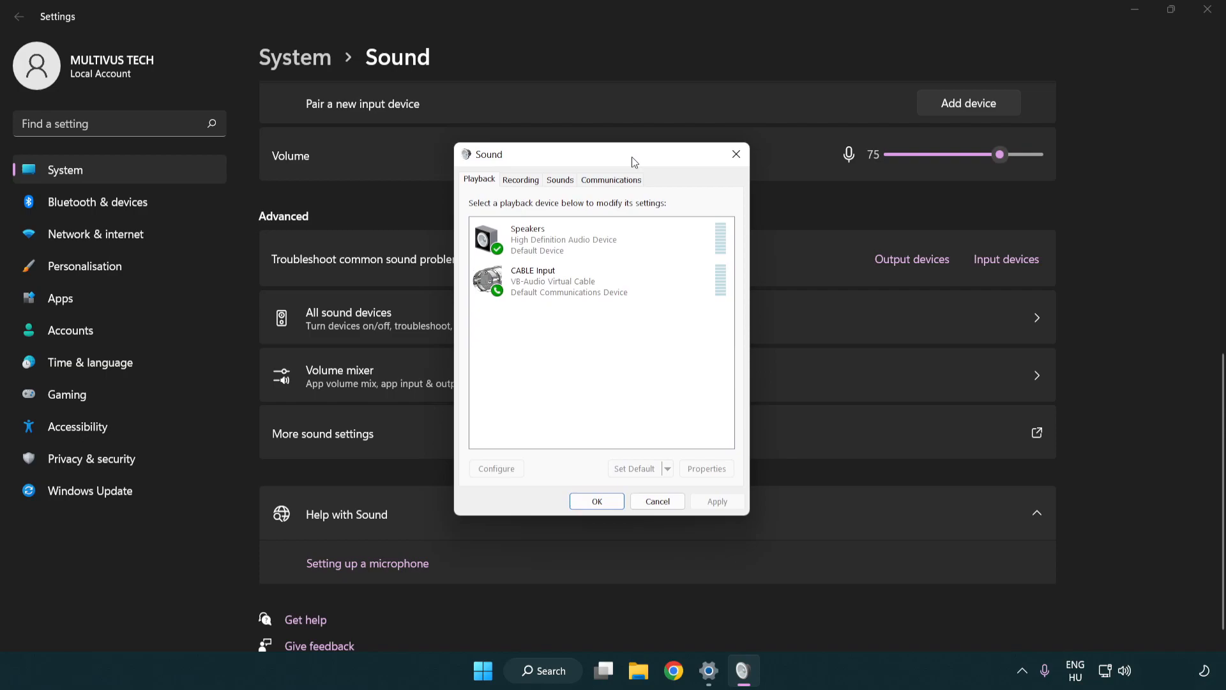
{"action": "left_click", "coordinate": [569, 283]}
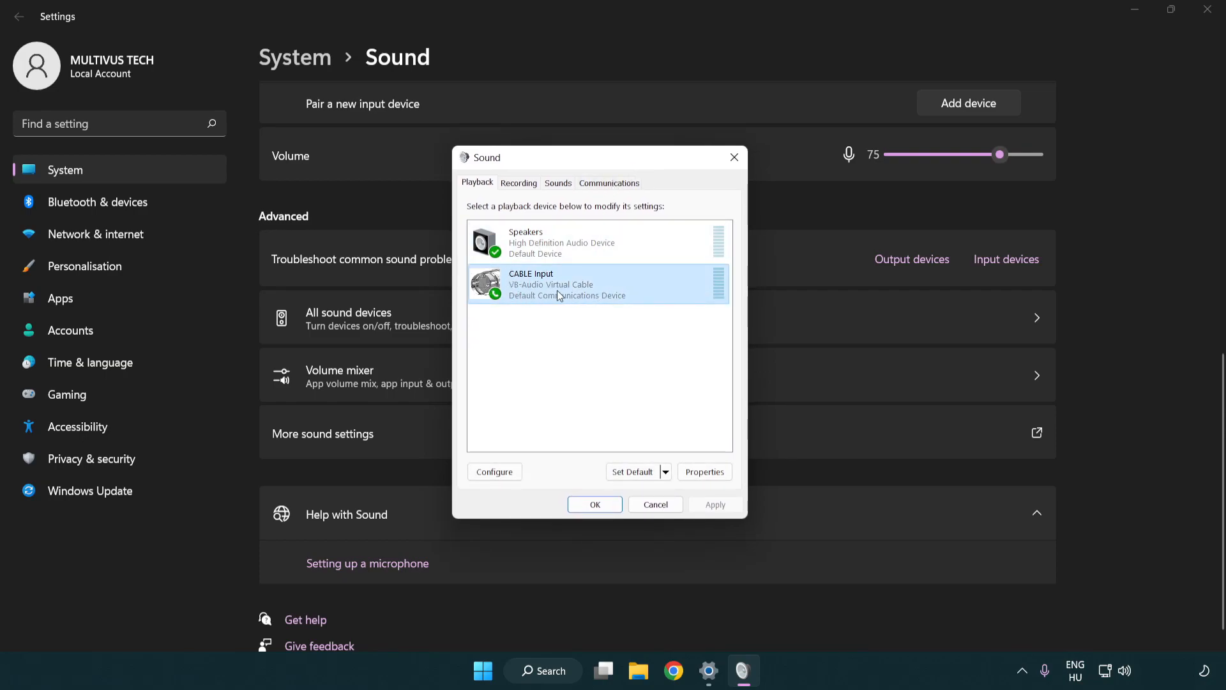
{"action": "right_click", "coordinate": [559, 284]}
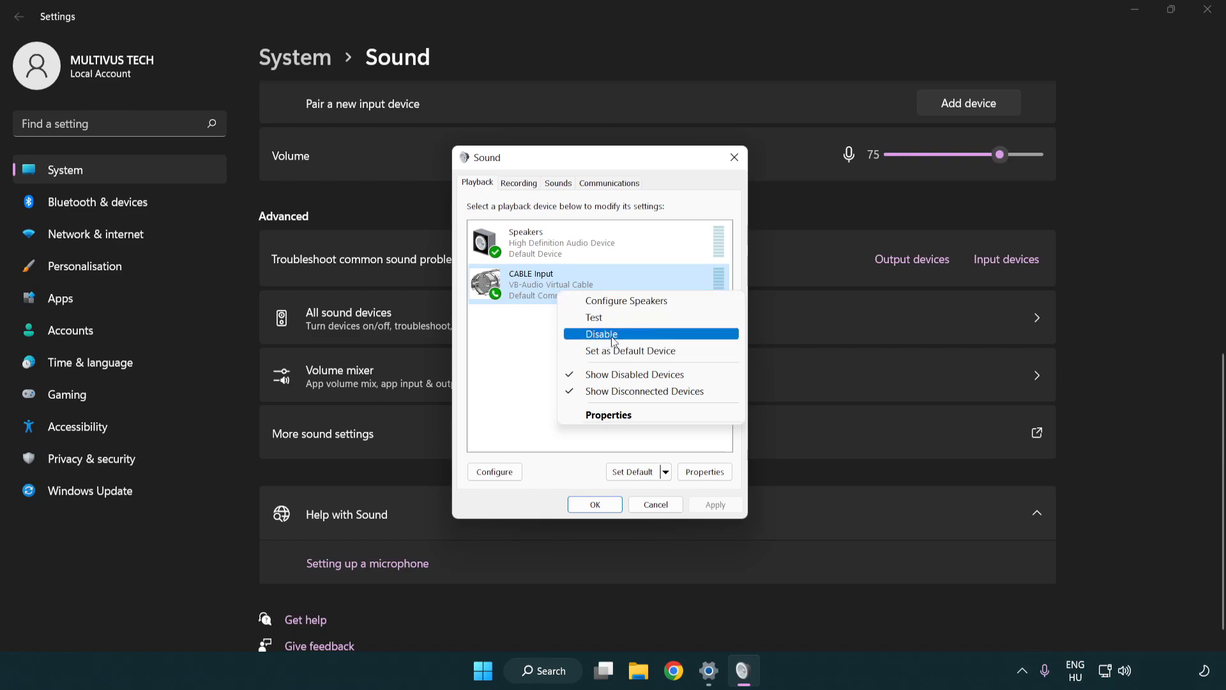
{"action": "left_click", "coordinate": [601, 334]}
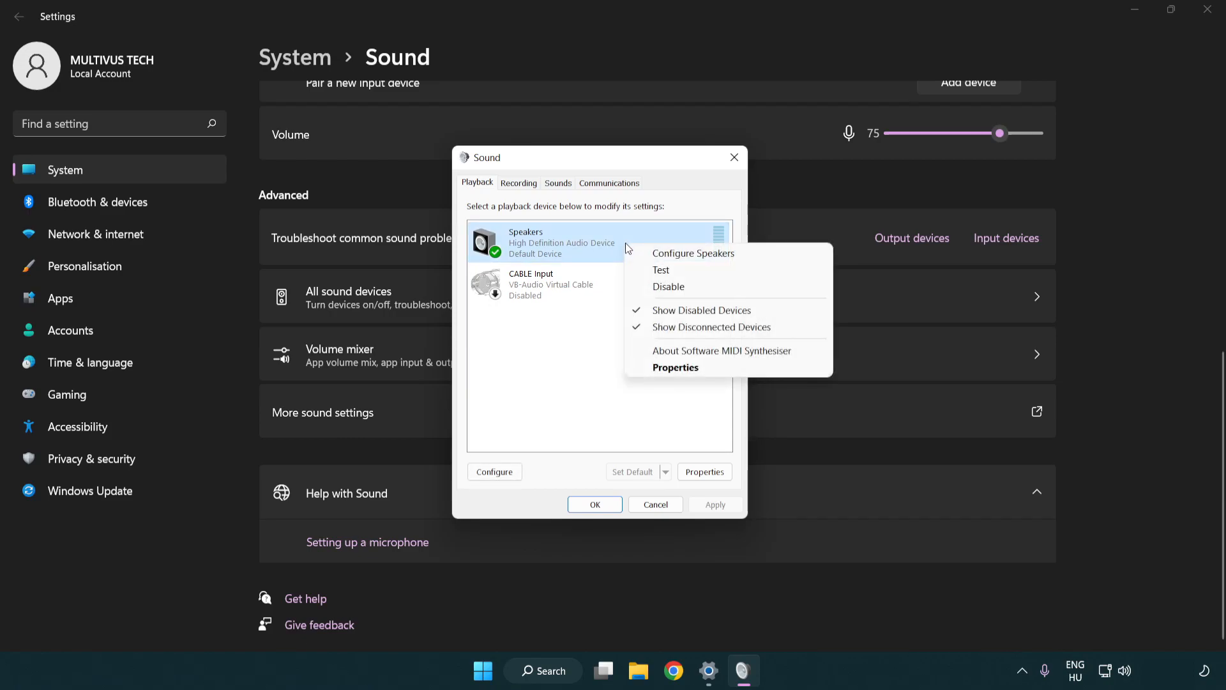
{"action": "mouse_move", "coordinate": [693, 253]}
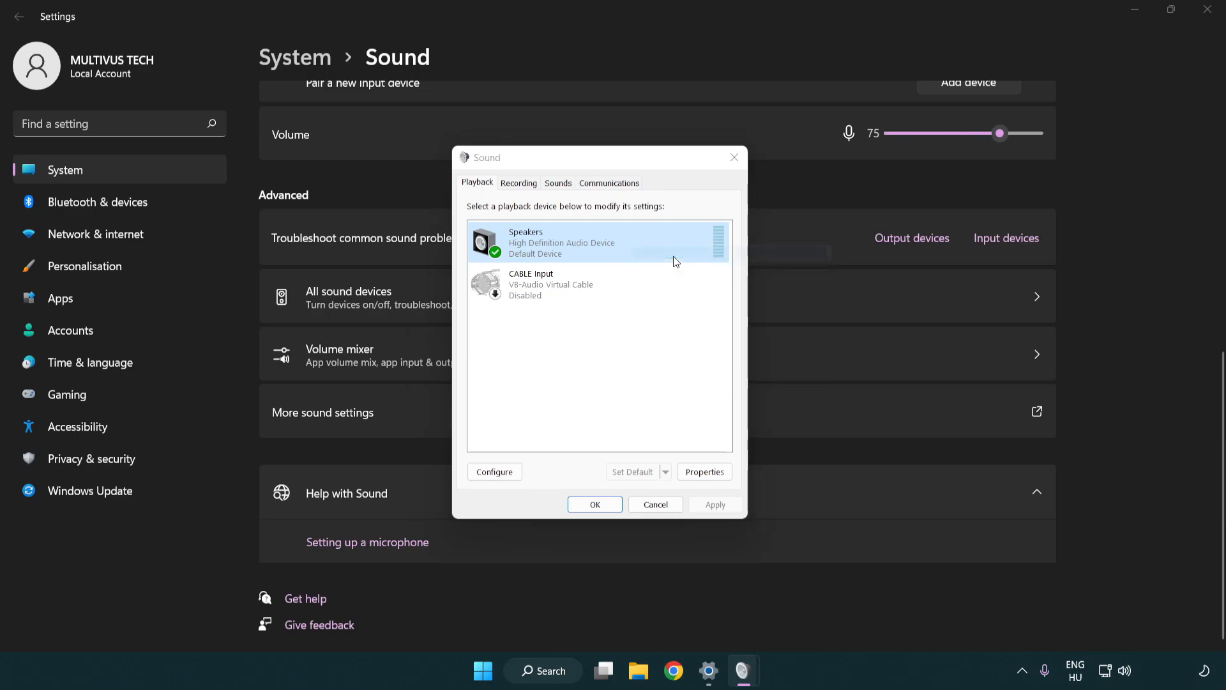
Configure Speakers as 7.1 Surround with full-range front and surround speakers
{"action": "left_click", "coordinate": [494, 471]}
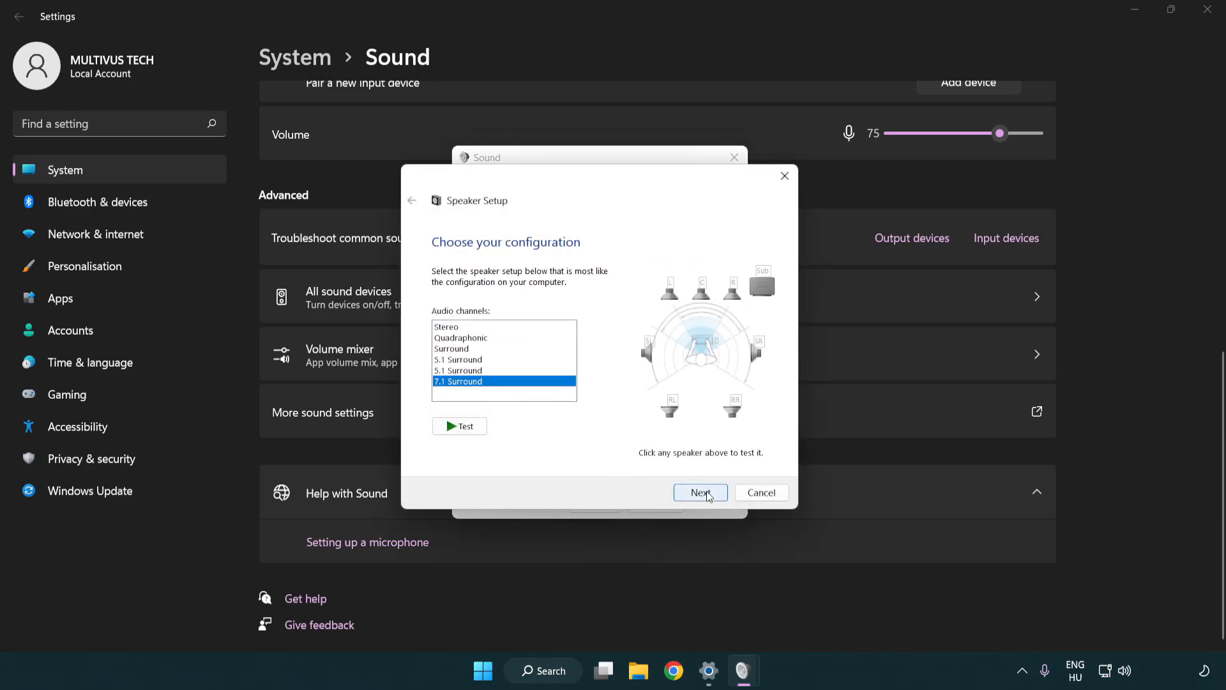
{"action": "left_click", "coordinate": [700, 492]}
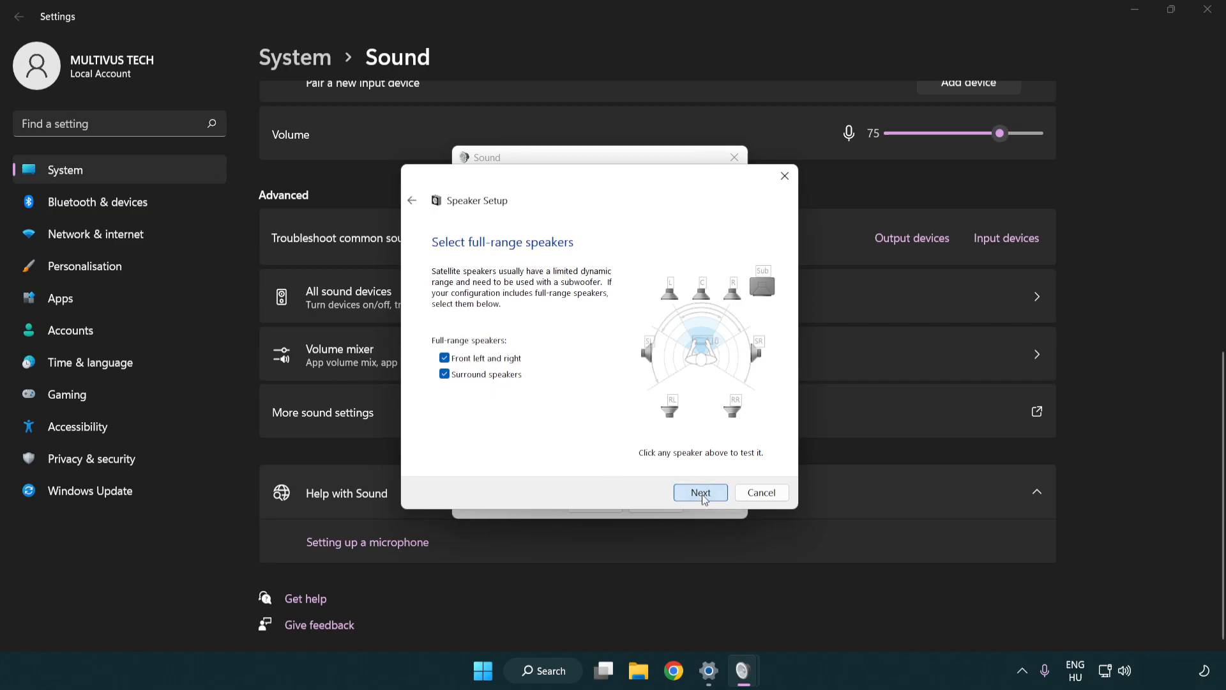
{"action": "left_click", "coordinate": [699, 491]}
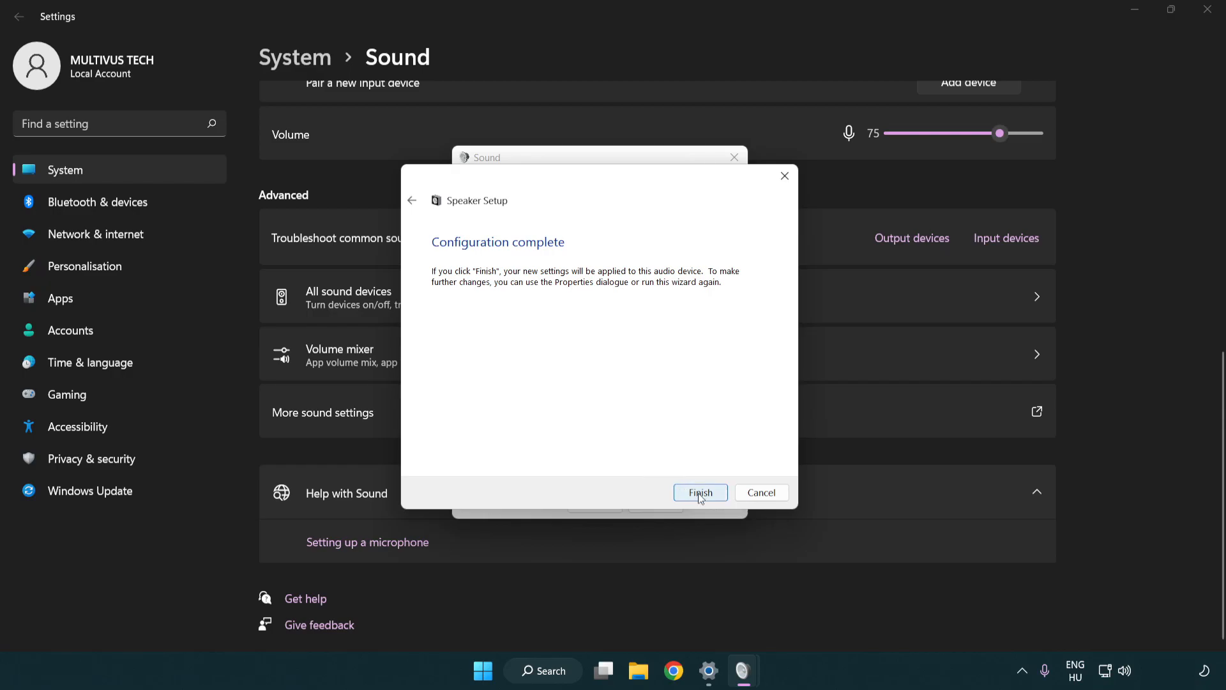
{"action": "left_click", "coordinate": [699, 492]}
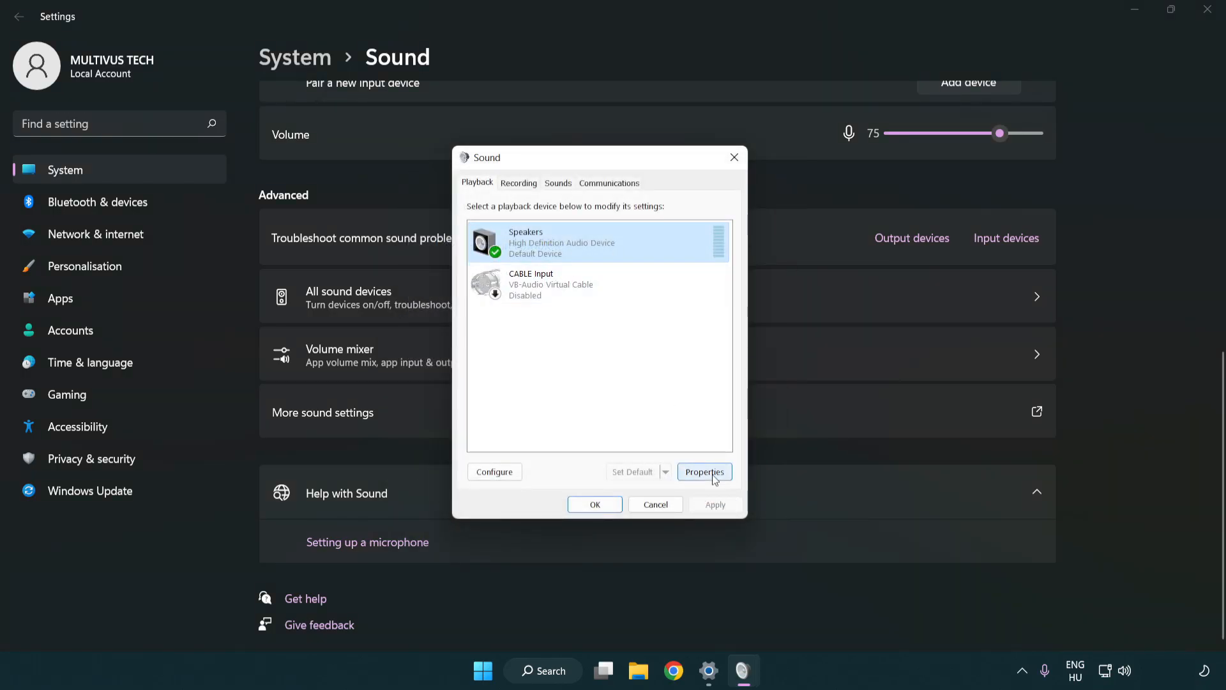
Set the Speakers default format to 16 bit, 48000 Hz (DVD Quality) and close both dialogs
{"action": "left_click", "coordinate": [703, 471]}
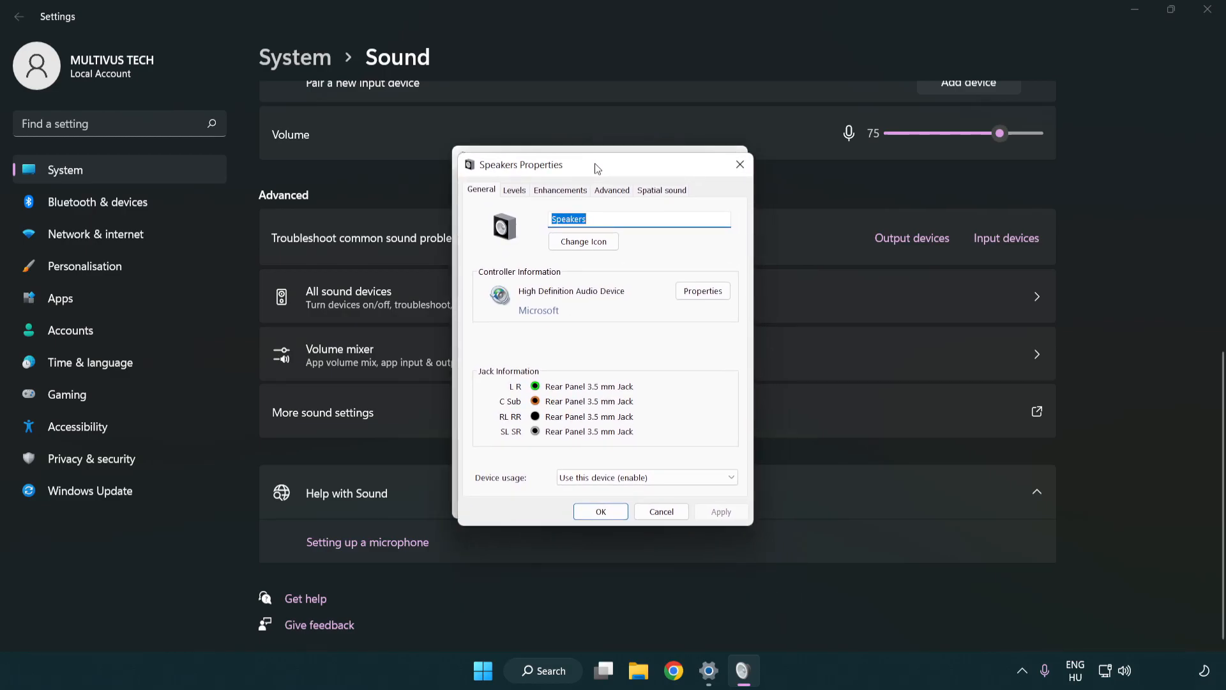
{"action": "left_click", "coordinate": [560, 189]}
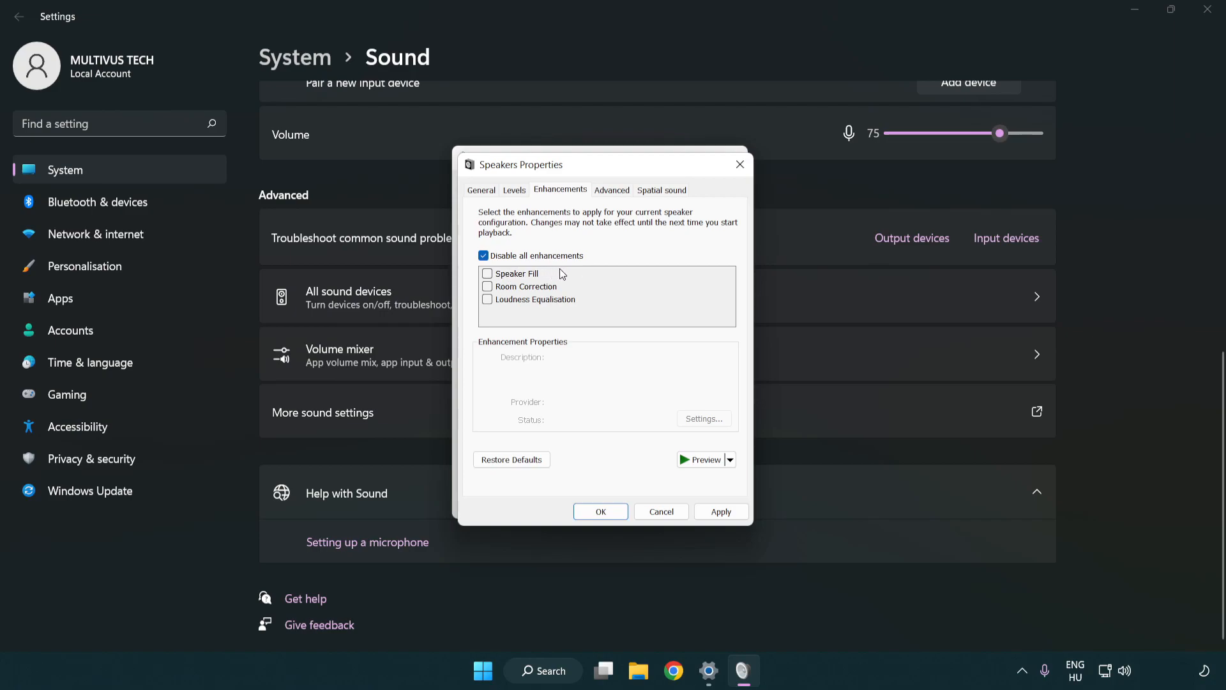
{"action": "mouse_move", "coordinate": [613, 194]}
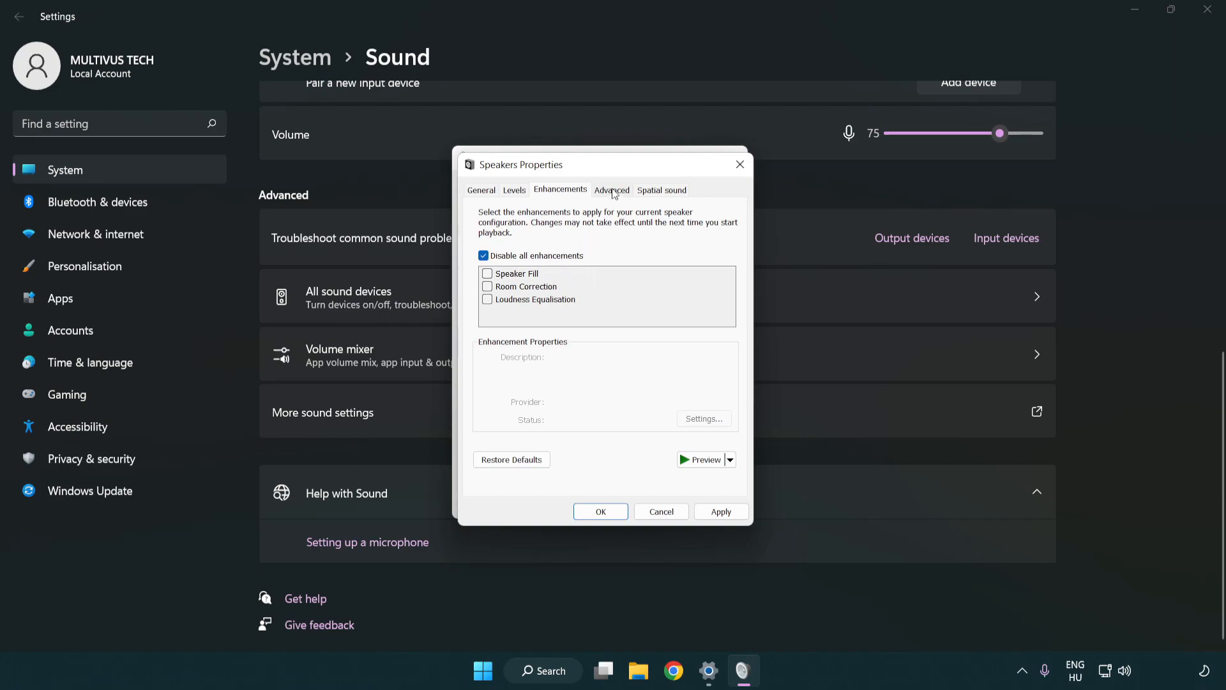
{"action": "left_click", "coordinate": [612, 189]}
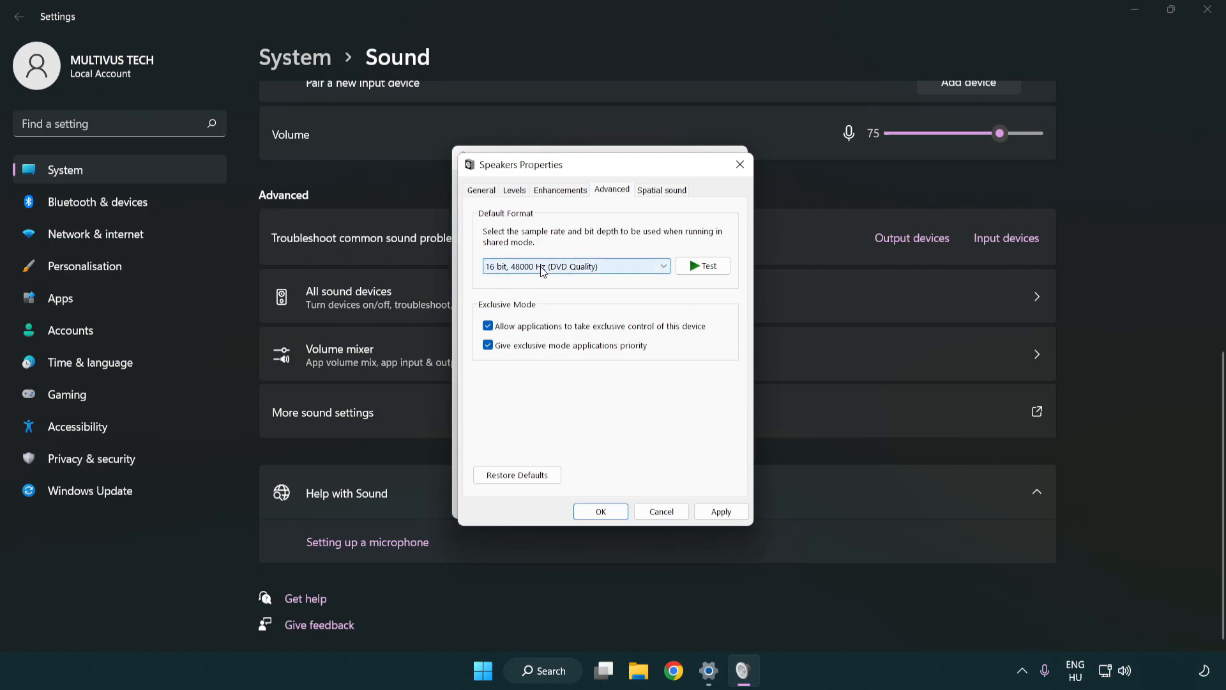
{"action": "left_click", "coordinate": [575, 266]}
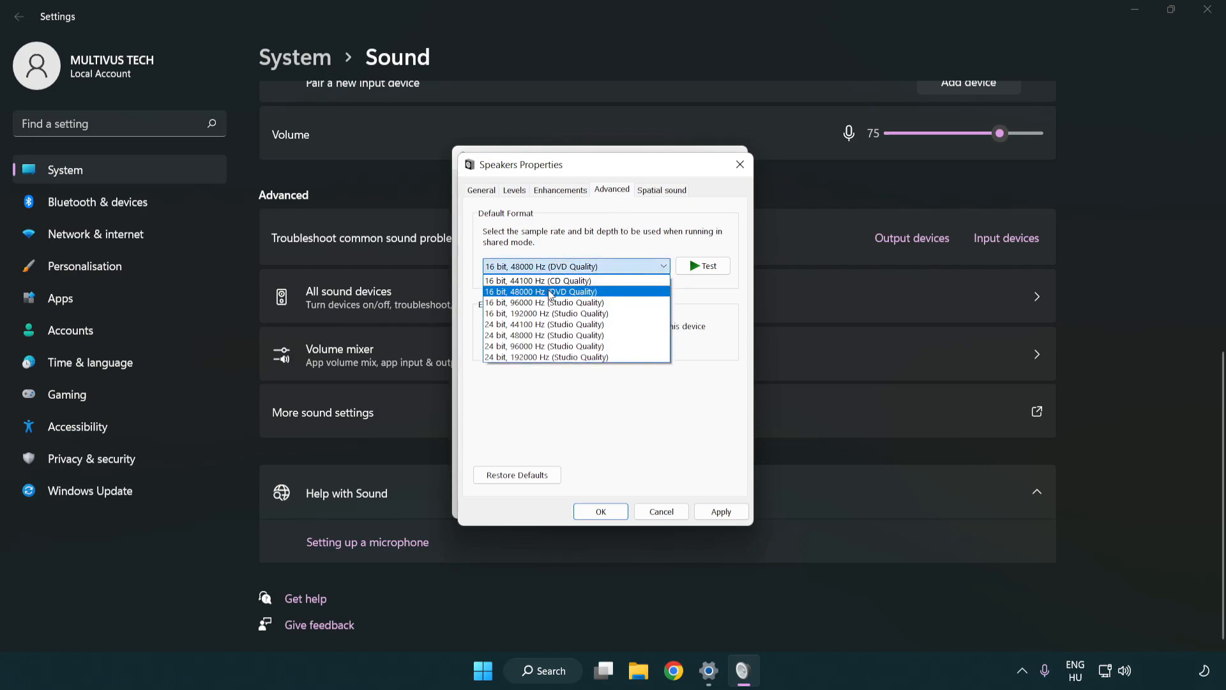
{"action": "left_click", "coordinate": [540, 291]}
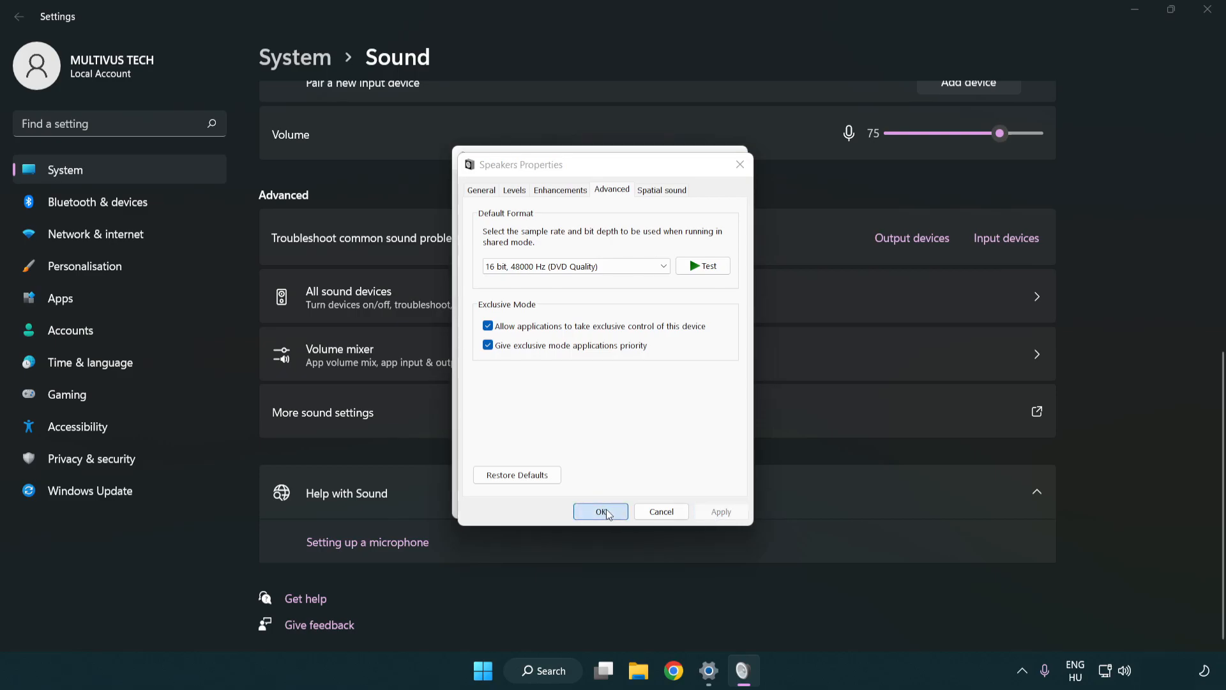
{"action": "left_click", "coordinate": [600, 512]}
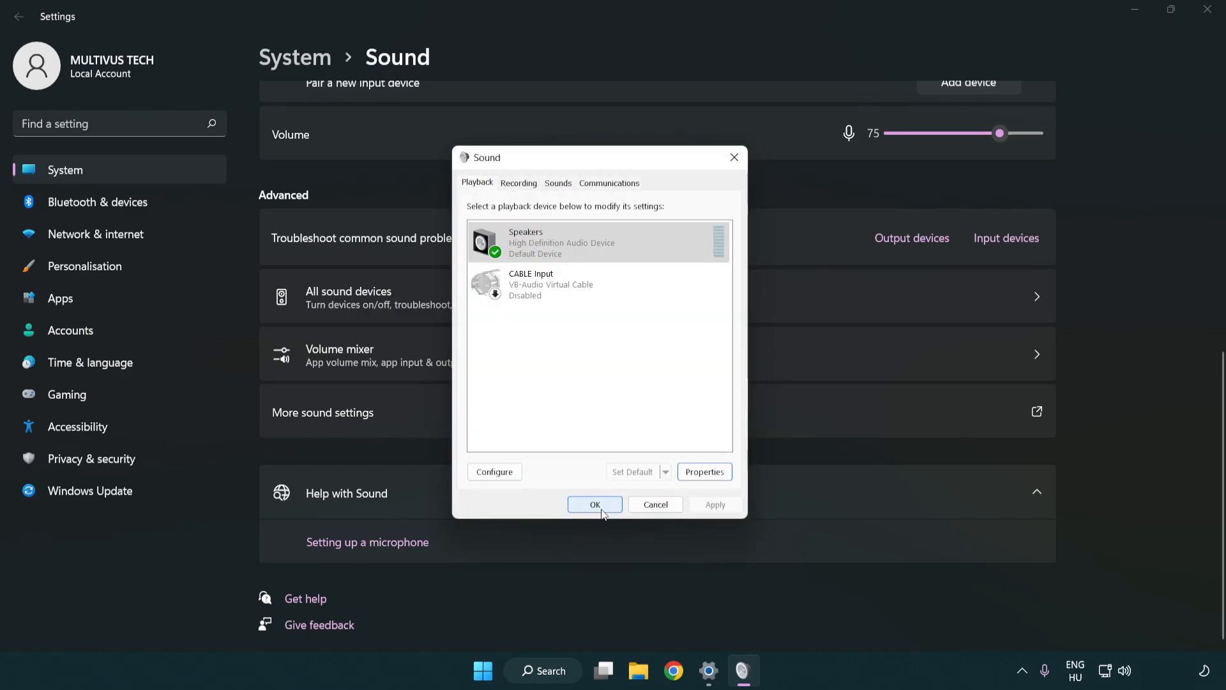
{"action": "left_click", "coordinate": [594, 504]}
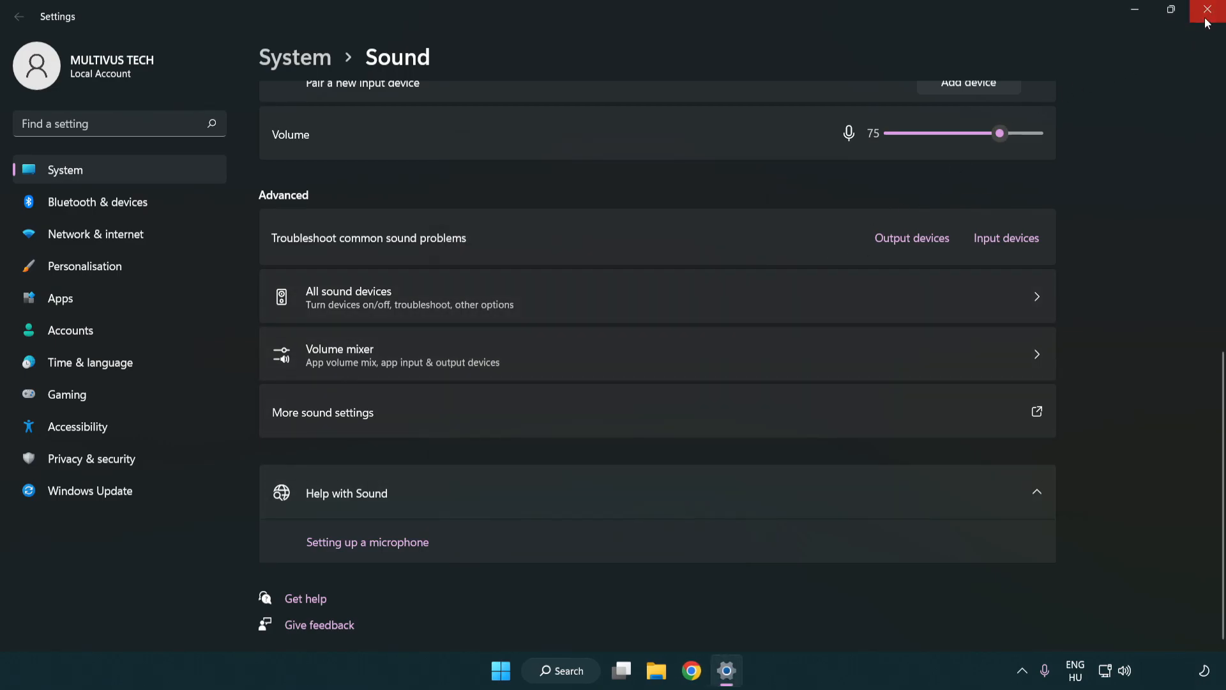
Close Settings and search for 'device manager' from the taskbar
{"action": "left_click", "coordinate": [1206, 10]}
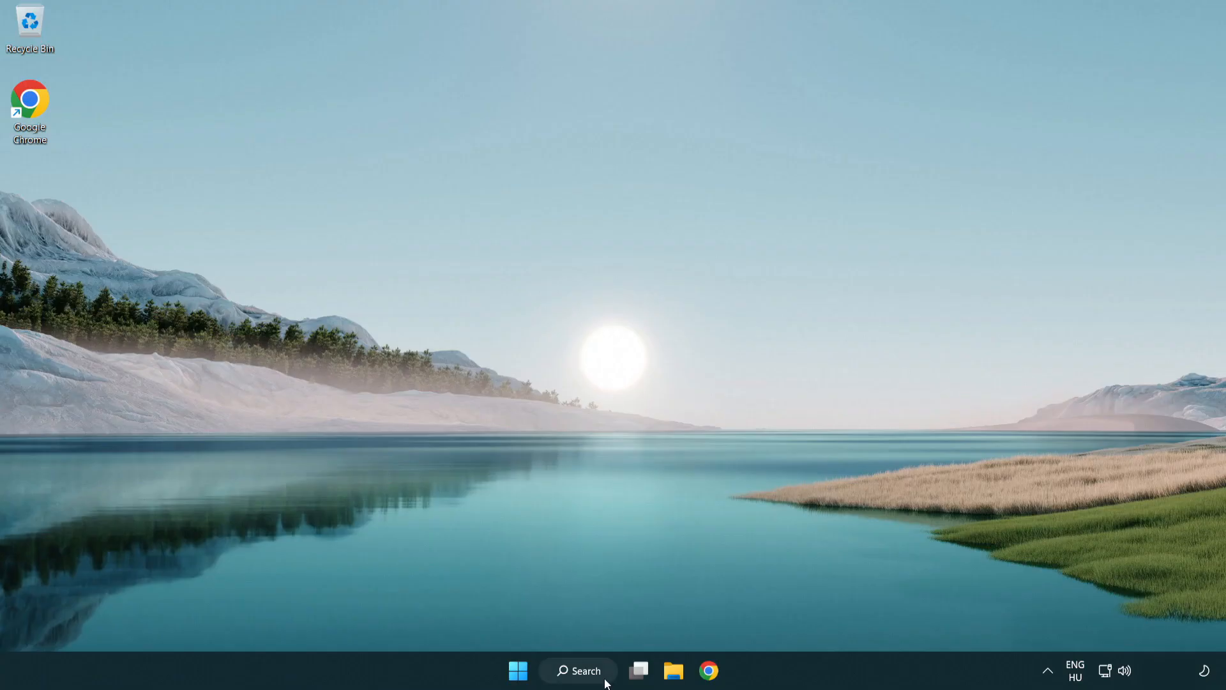
{"action": "left_click", "coordinate": [577, 670]}
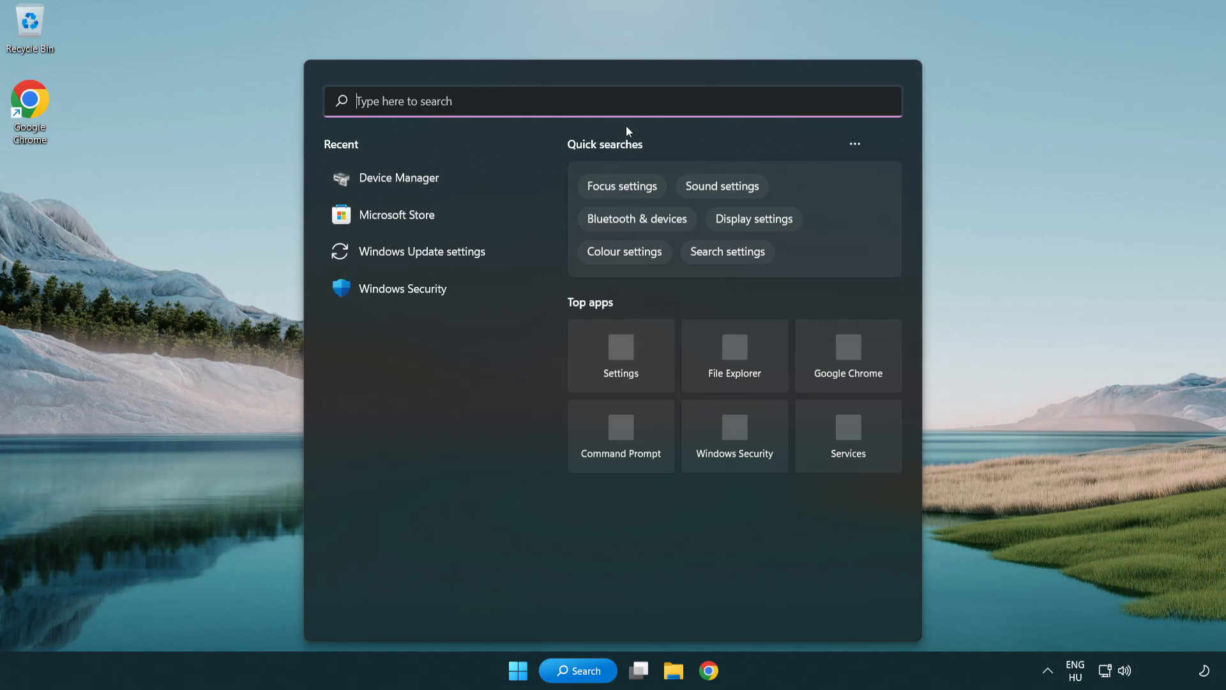
{"action": "type", "text": "device manager"}
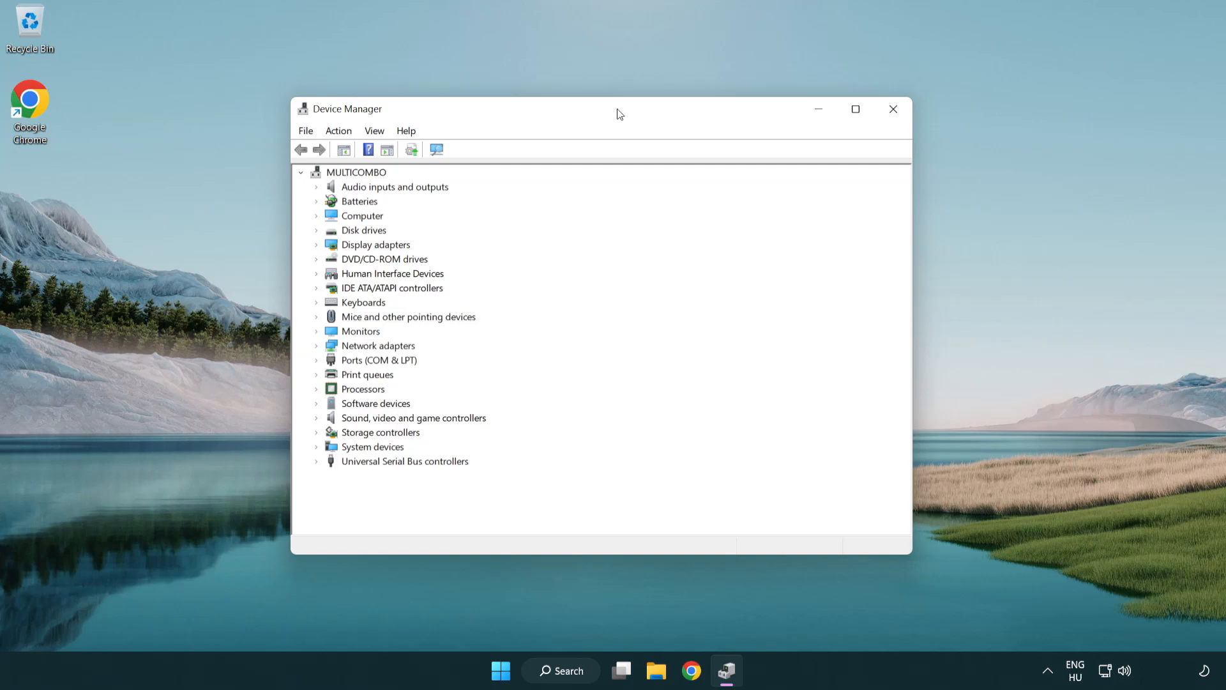
Expand Sound, video and game controllers and start Update driver on High Definition Audio Device
{"action": "left_click", "coordinate": [413, 417]}
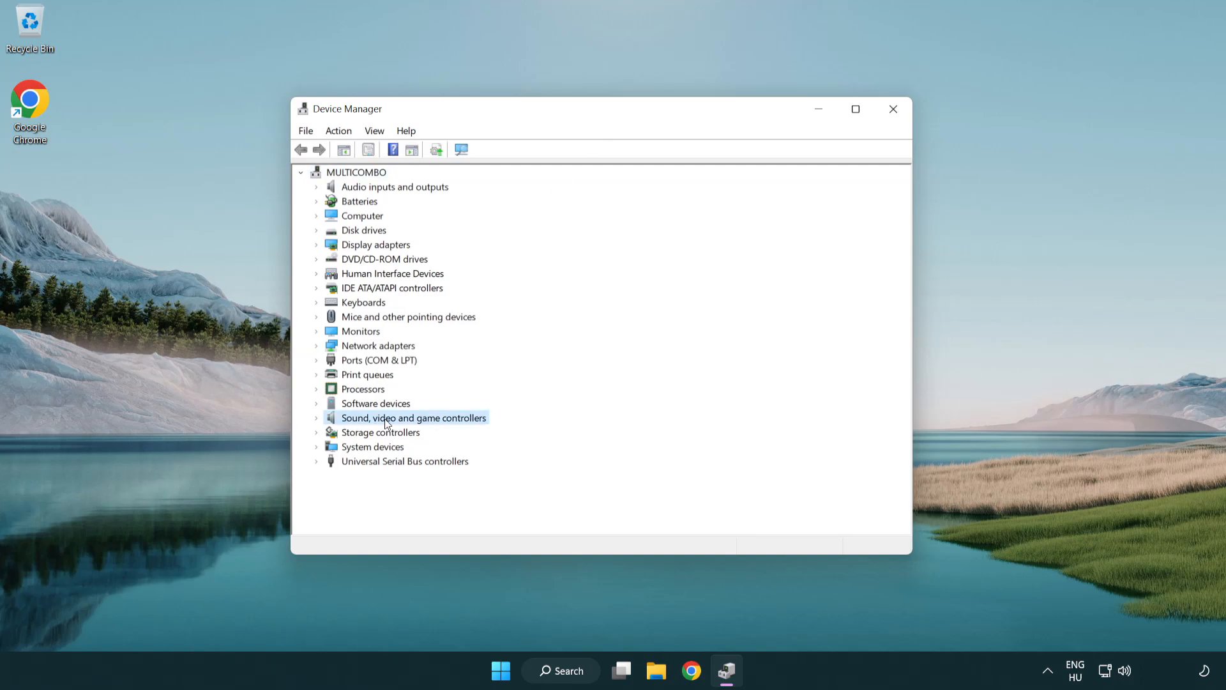
{"action": "left_click", "coordinate": [316, 418]}
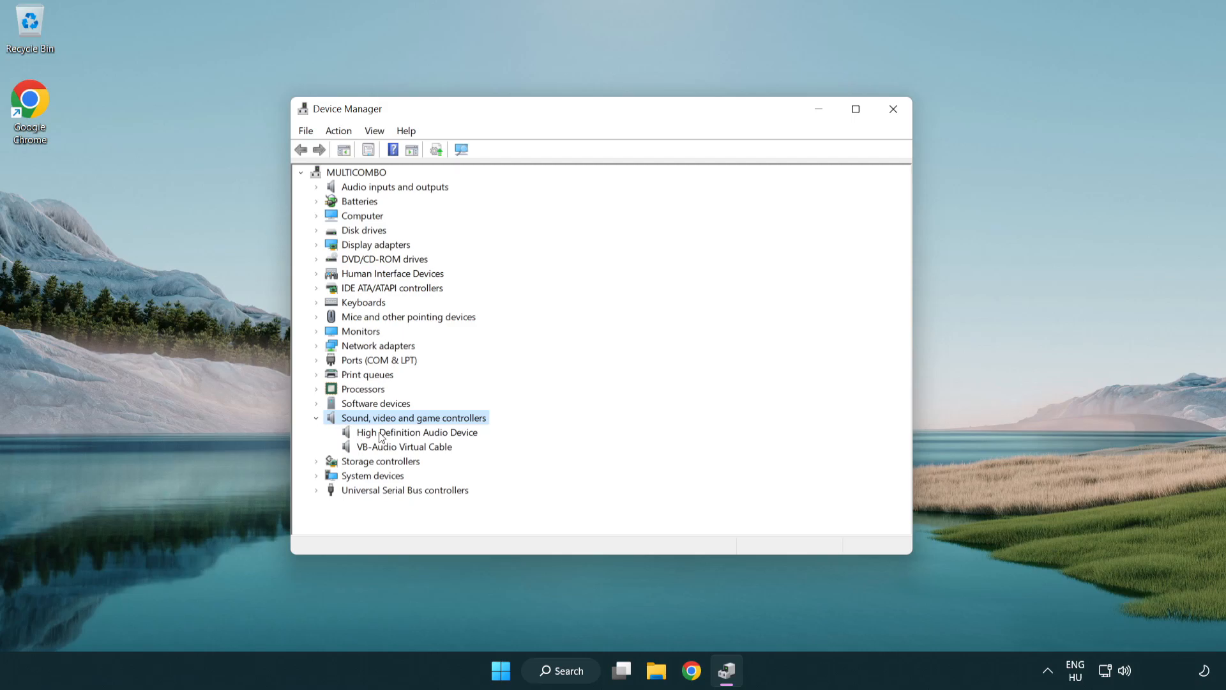
{"action": "left_click", "coordinate": [415, 431]}
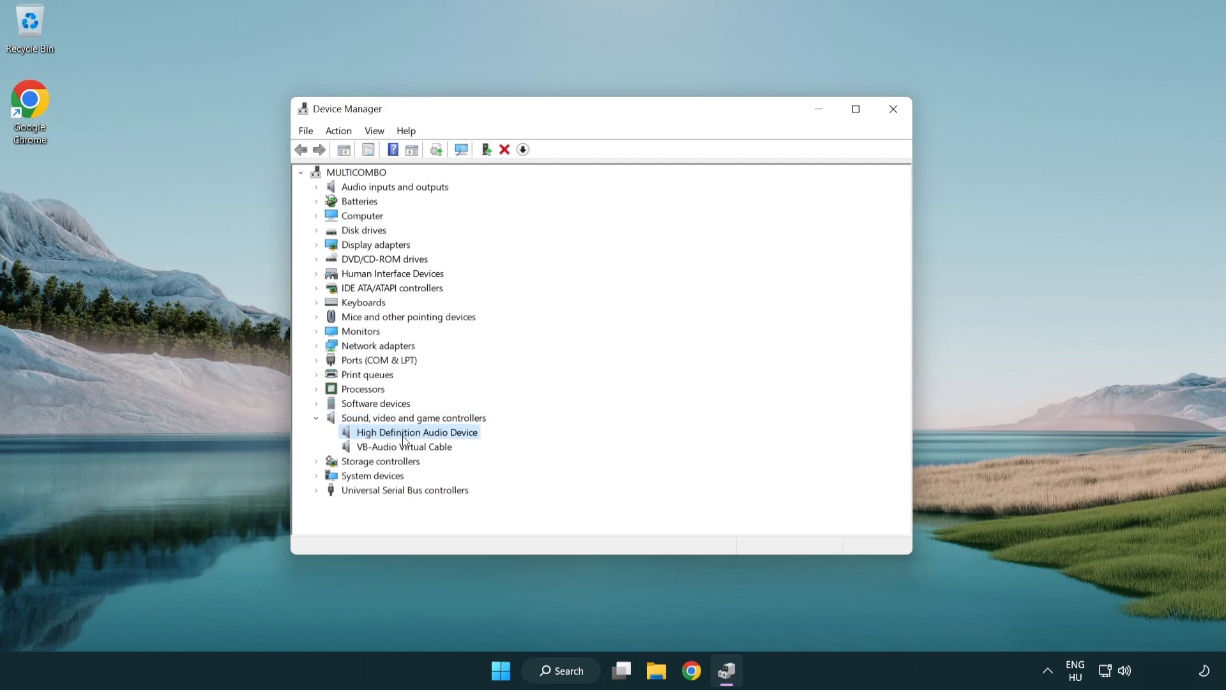
{"action": "right_click", "coordinate": [415, 431]}
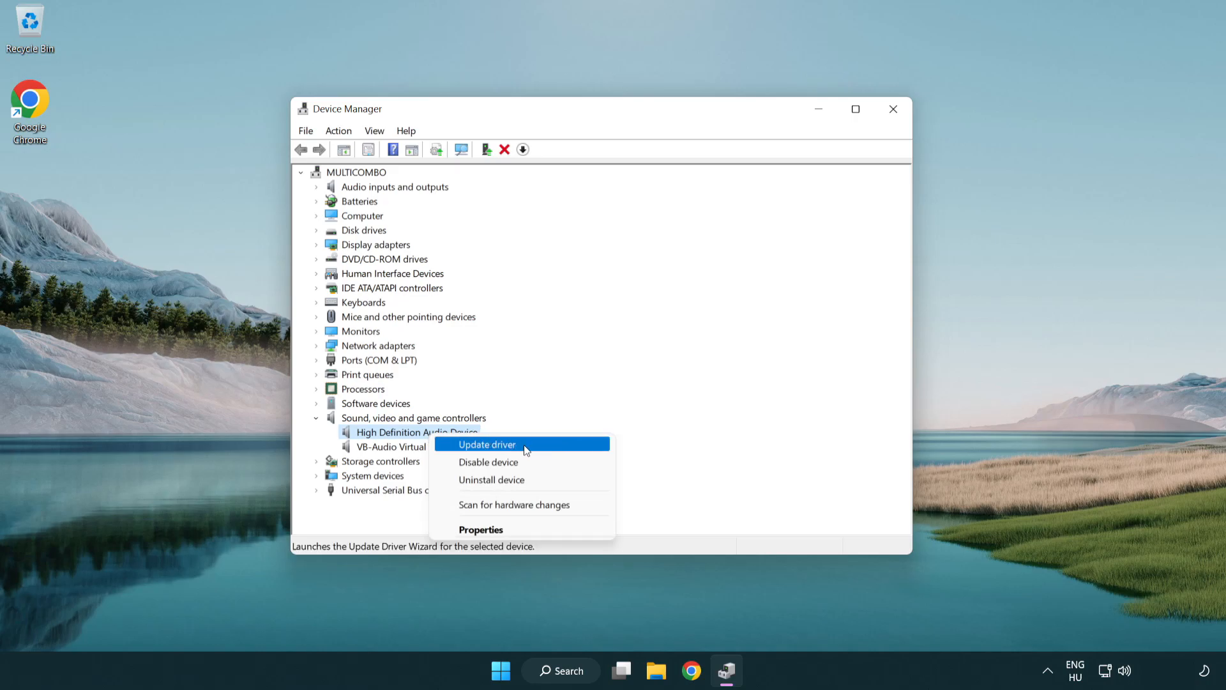
{"action": "left_click", "coordinate": [487, 444]}
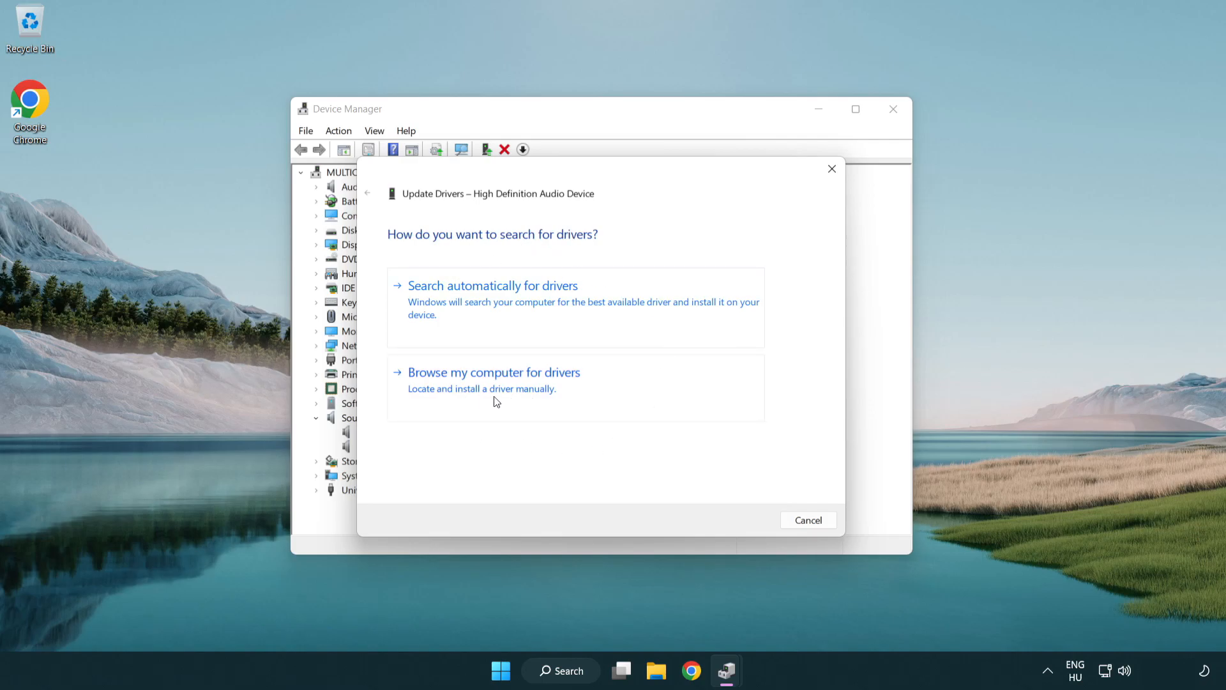
Reinstall the High Definition Audio Device driver from the compatible list and close the wizard
{"action": "left_click", "coordinate": [493, 372]}
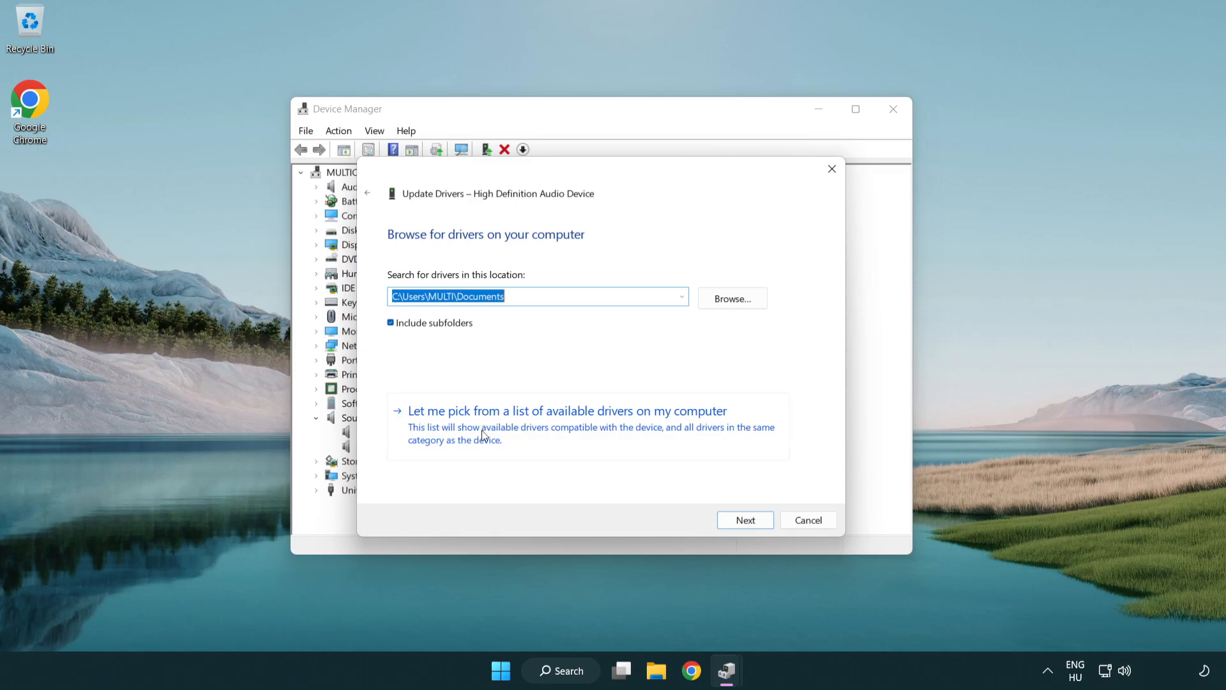
{"action": "mouse_move", "coordinate": [590, 436]}
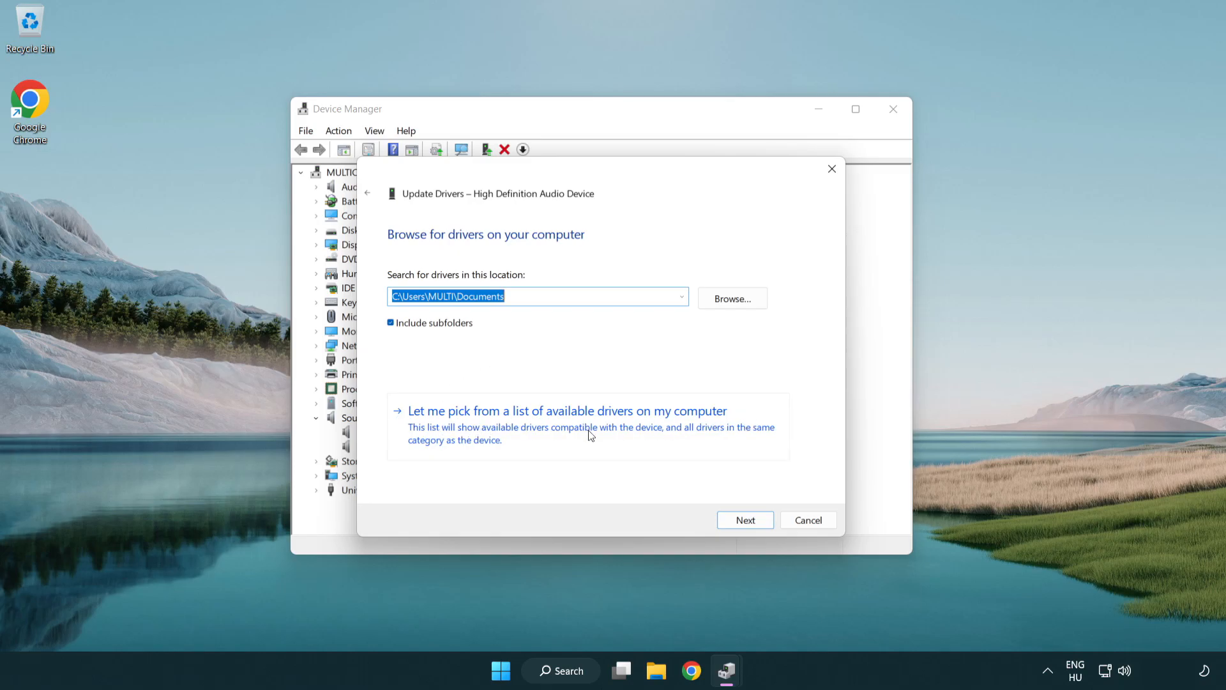
{"action": "left_click", "coordinate": [565, 410]}
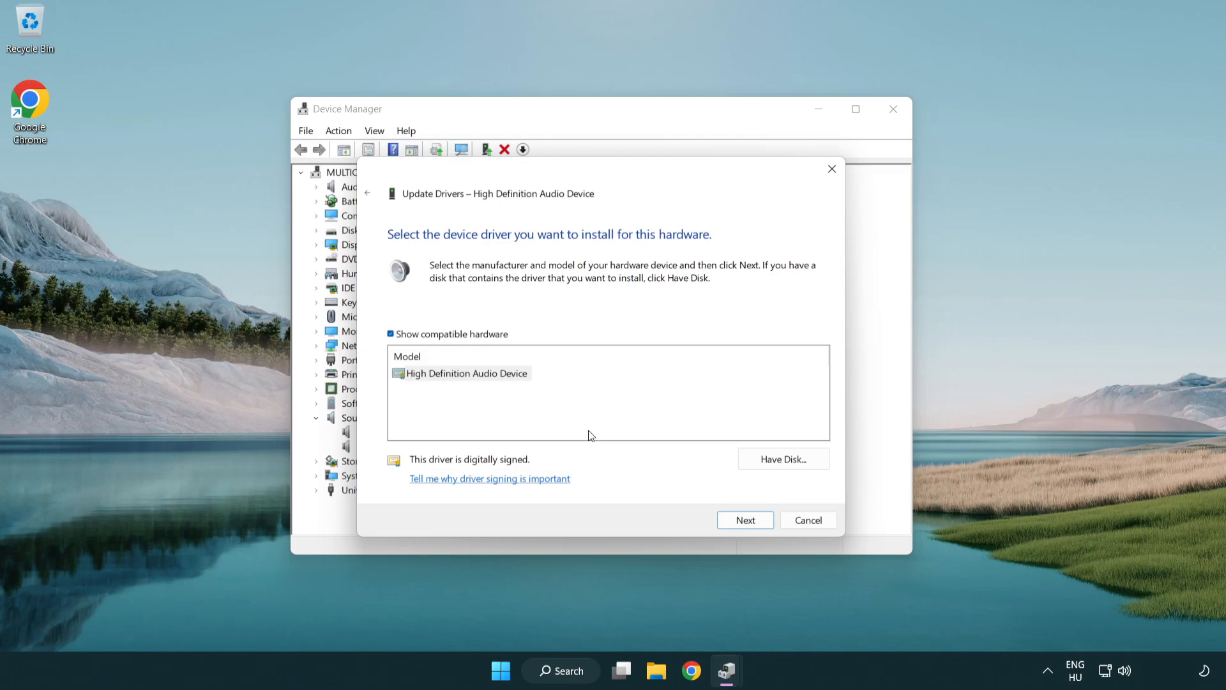
{"action": "left_click", "coordinate": [466, 373]}
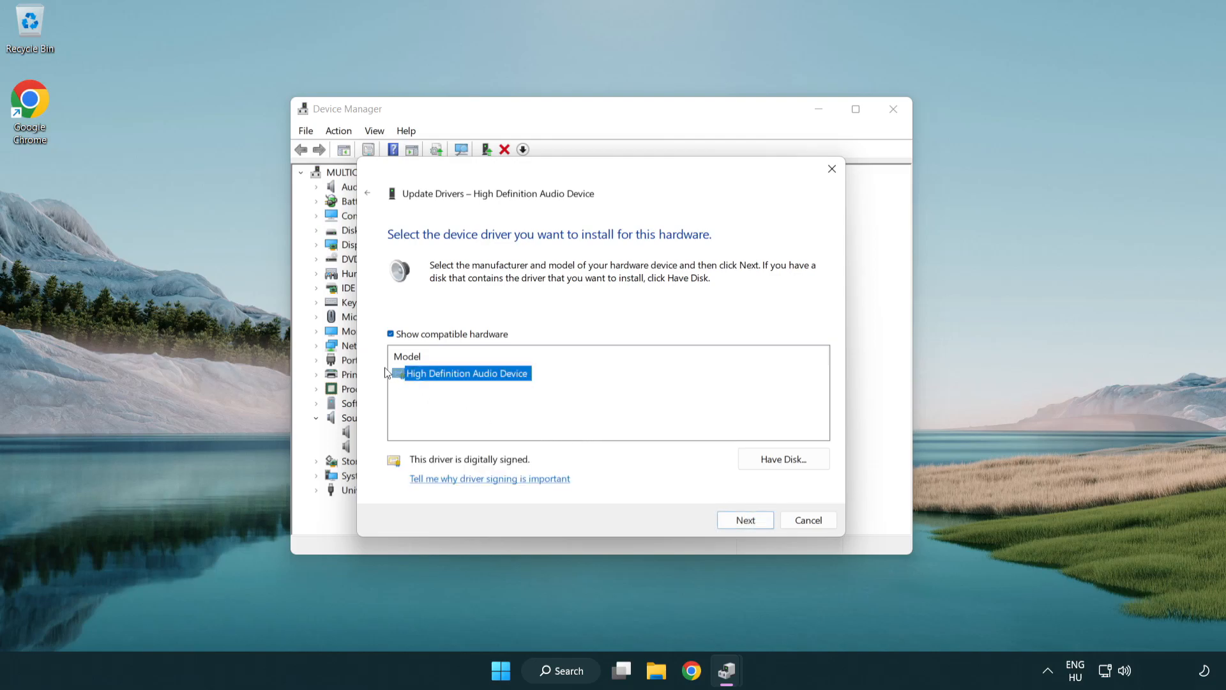
{"action": "mouse_move", "coordinate": [701, 479]}
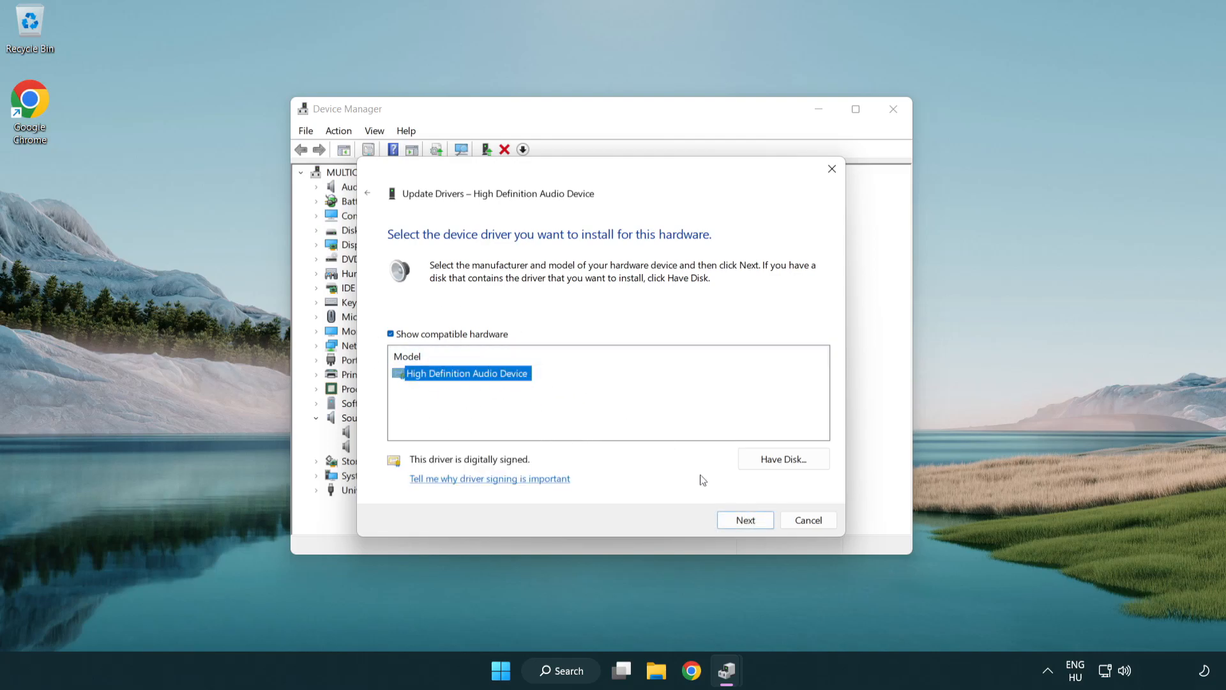
{"action": "left_click", "coordinate": [744, 519]}
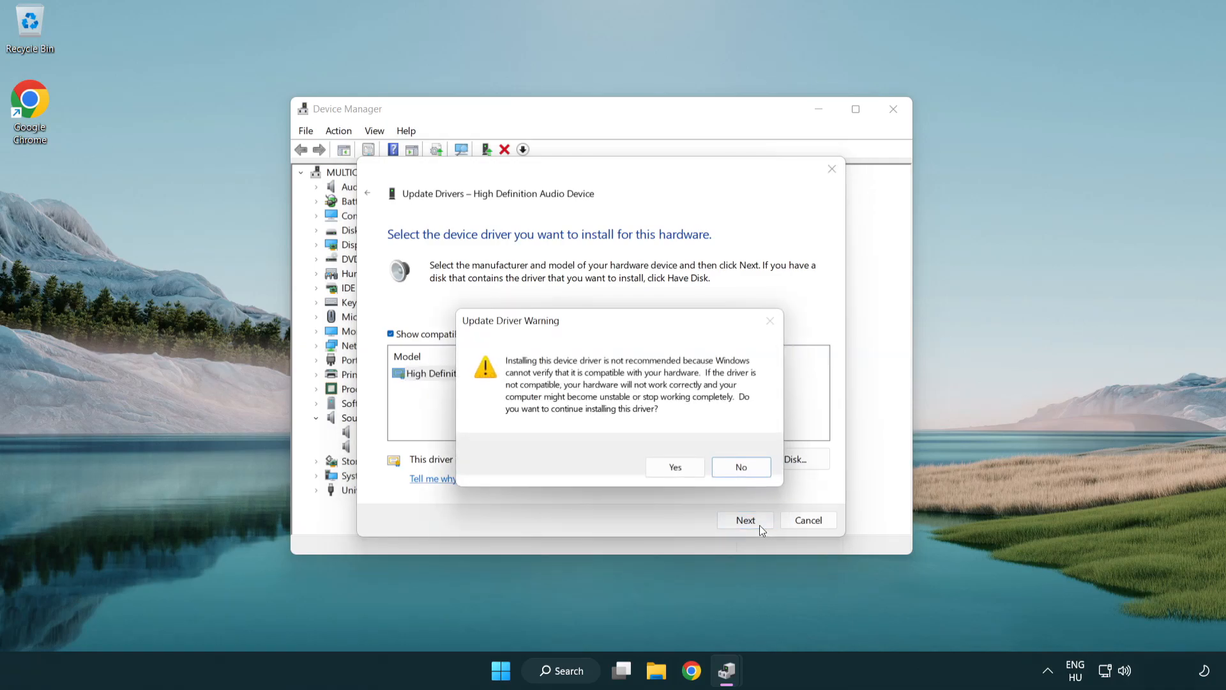
{"action": "left_click", "coordinate": [674, 466]}
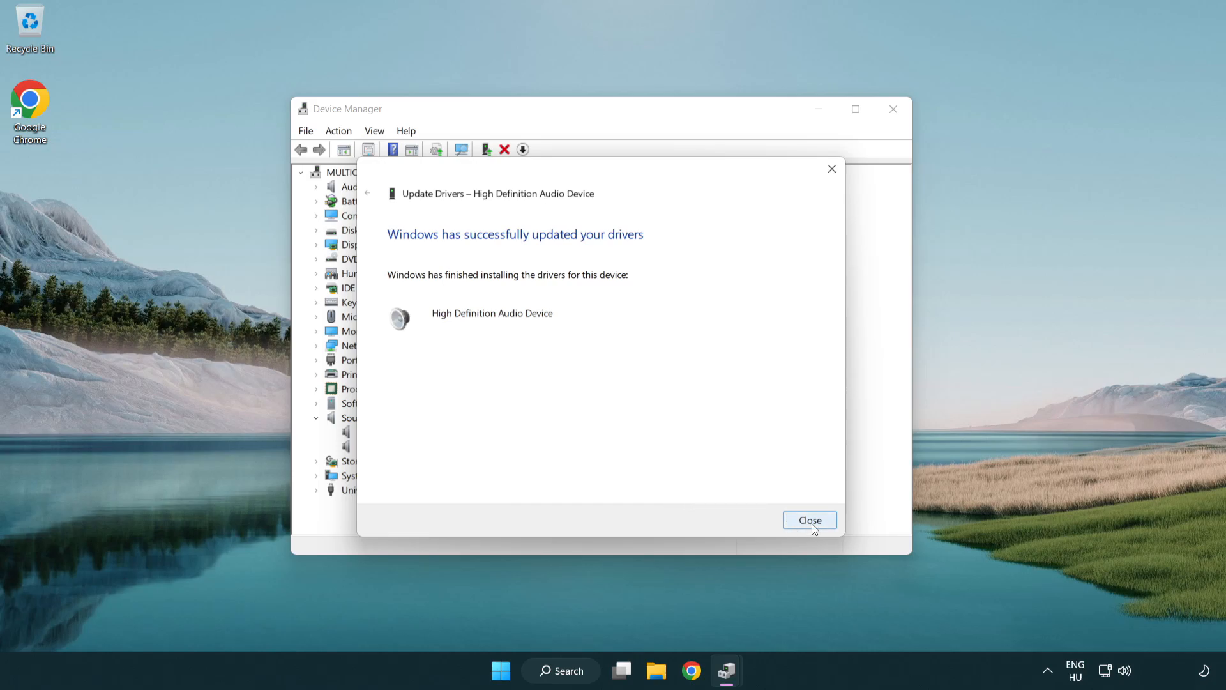
{"action": "left_click", "coordinate": [809, 520]}
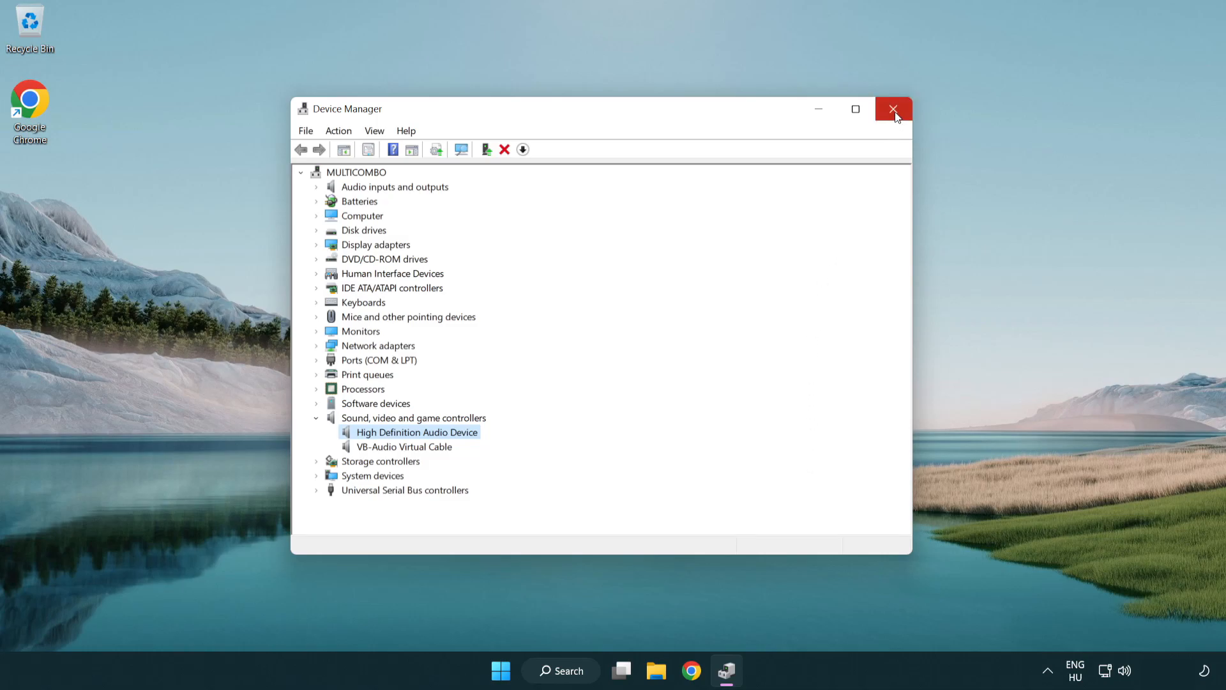
Close Device Manager and open the power options from the Start menu
{"action": "left_click", "coordinate": [894, 109]}
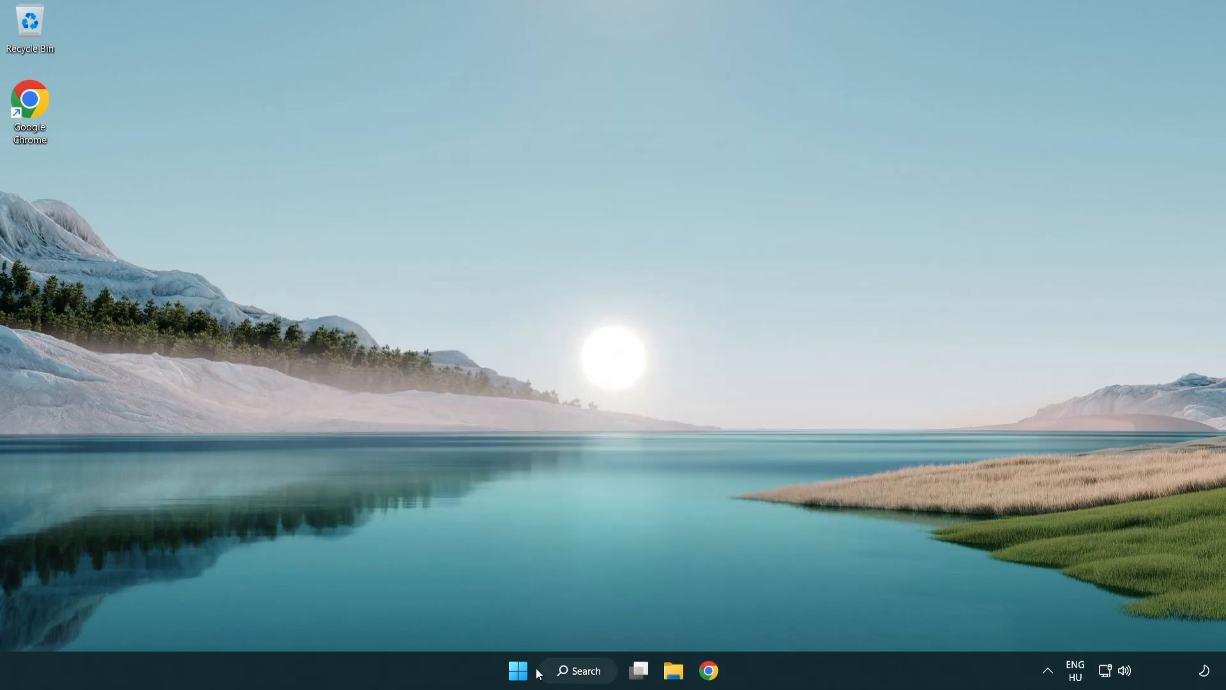
{"action": "left_click", "coordinate": [517, 670]}
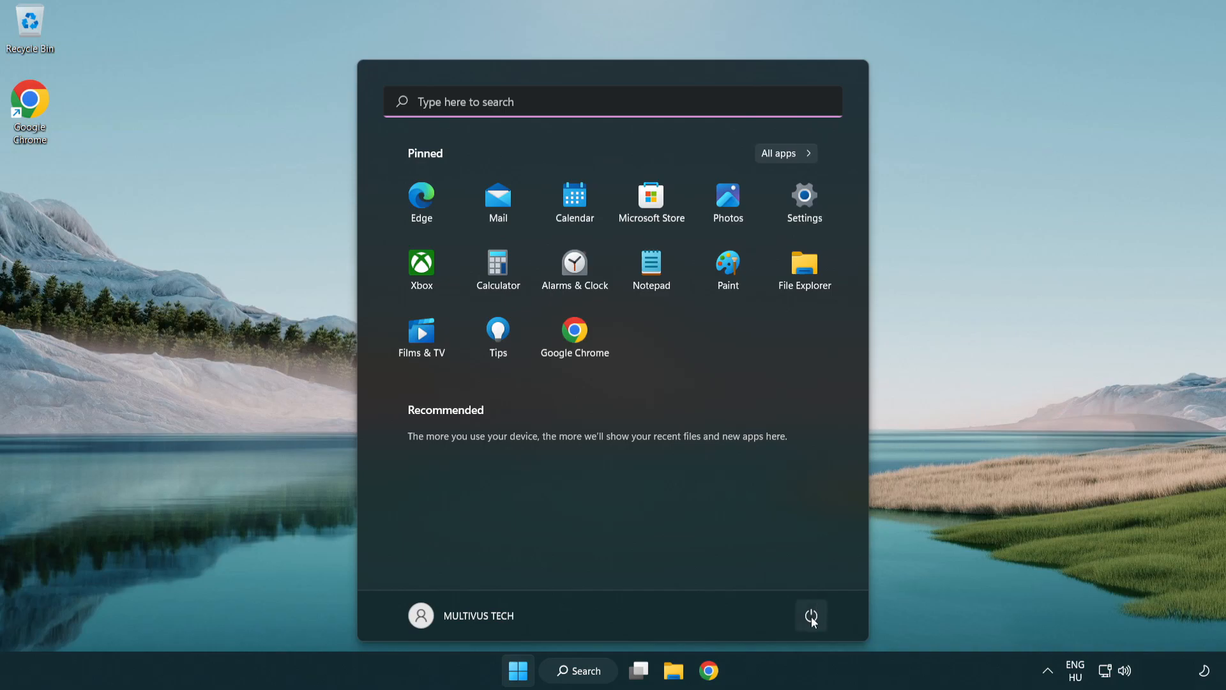
{"action": "left_click", "coordinate": [811, 616]}
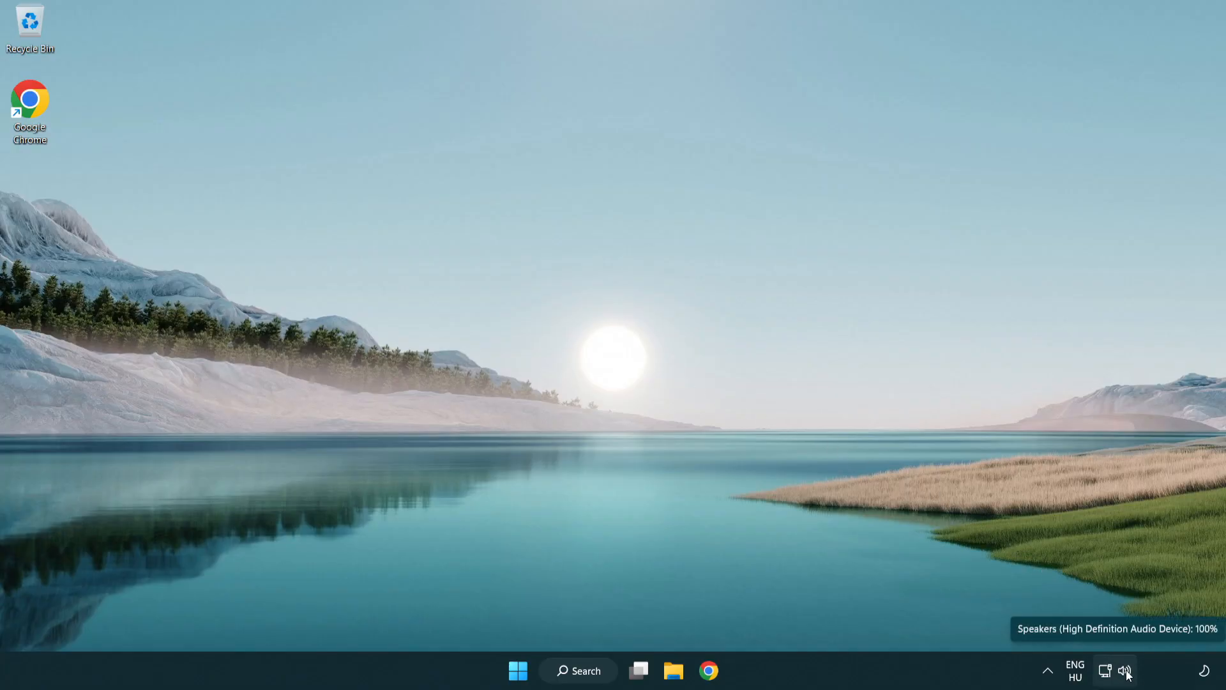
Launch the Playing Audio troubleshooter from the taskbar speaker icon's context menu
{"action": "right_click", "coordinate": [1126, 670]}
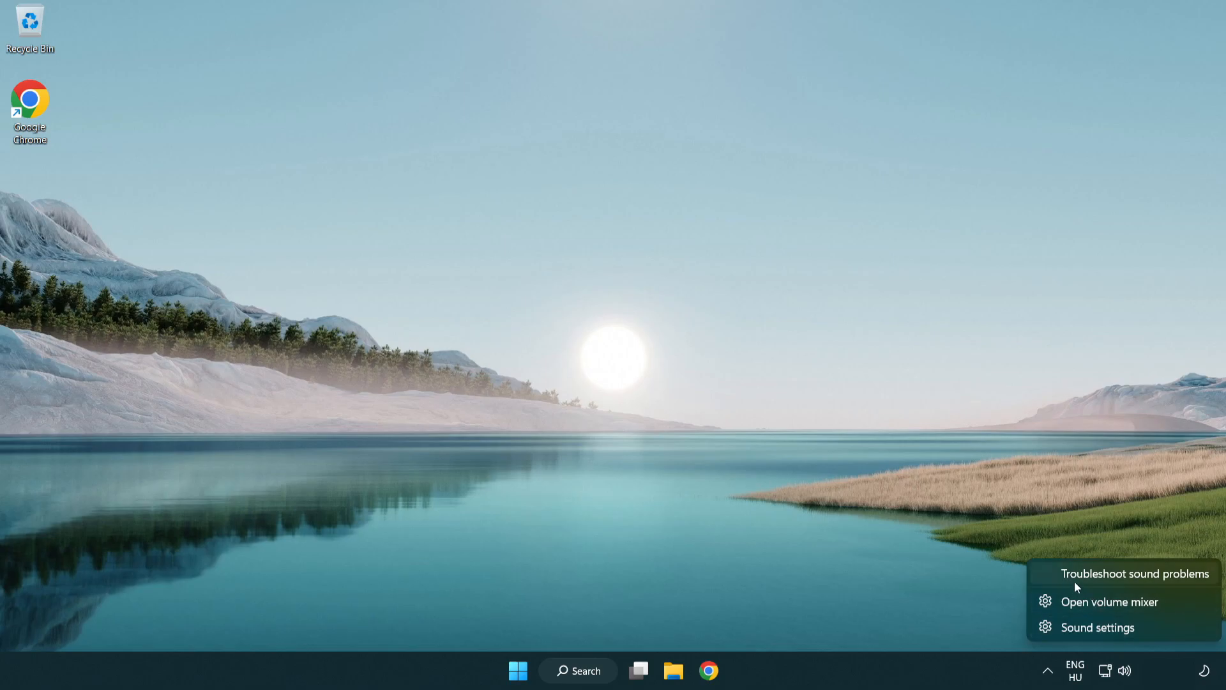
{"action": "mouse_move", "coordinate": [1120, 581]}
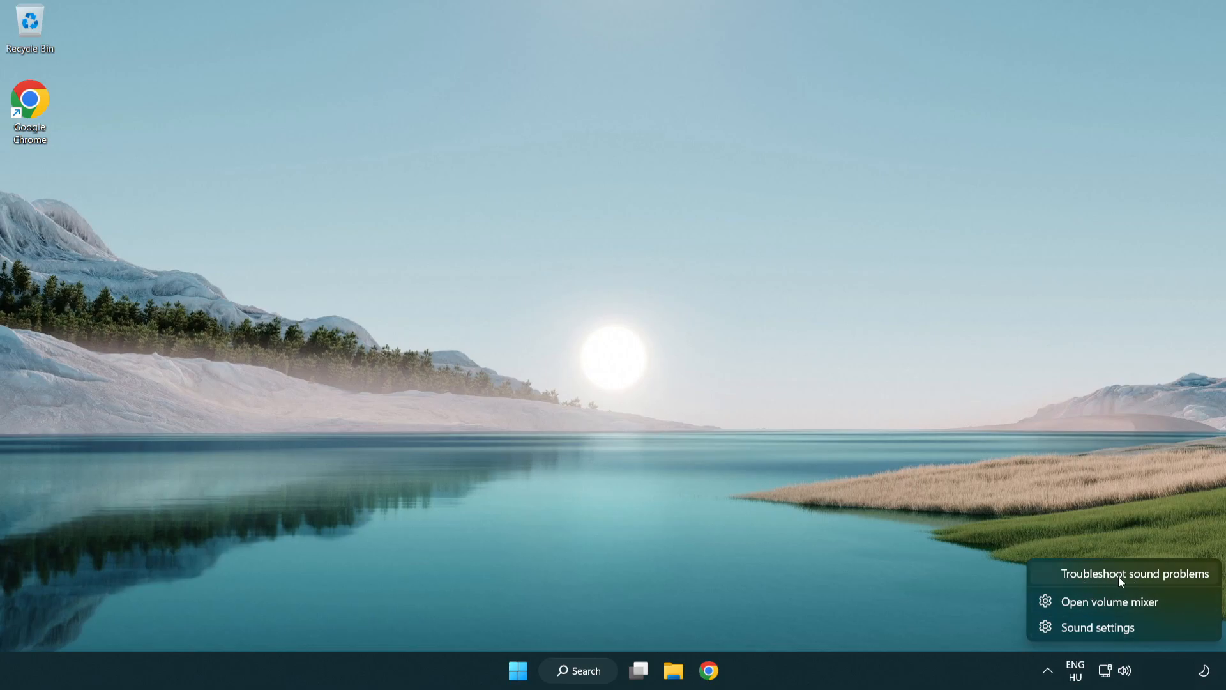
{"action": "left_click", "coordinate": [1134, 573]}
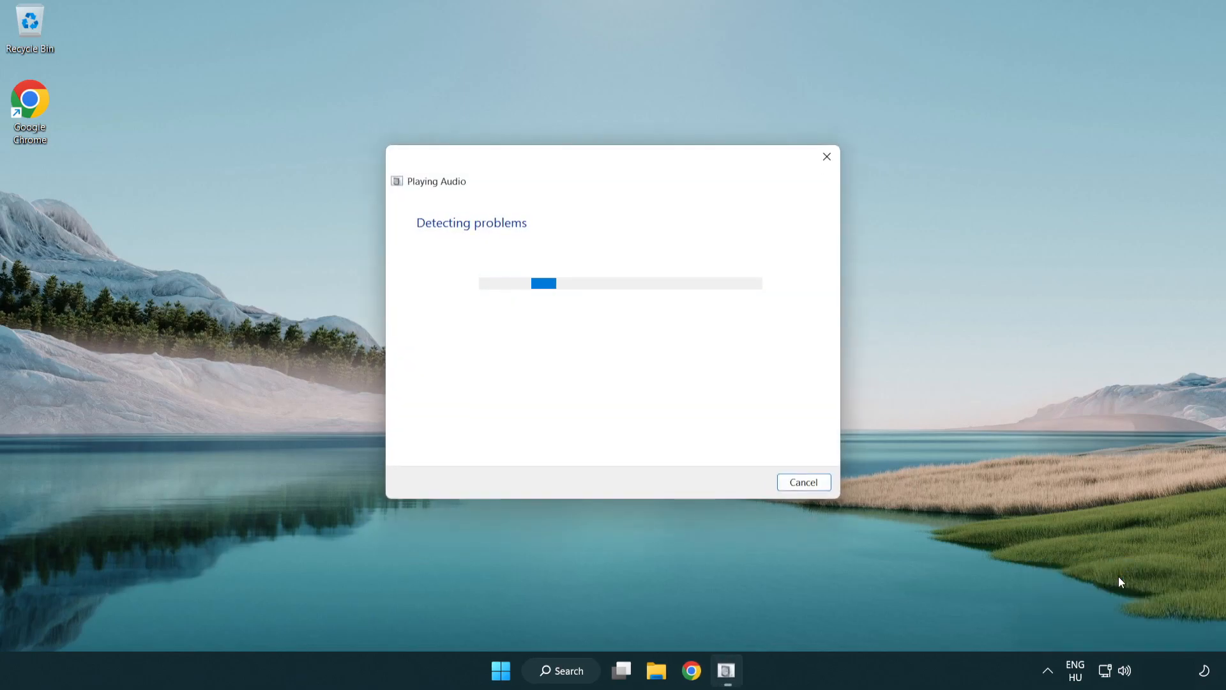